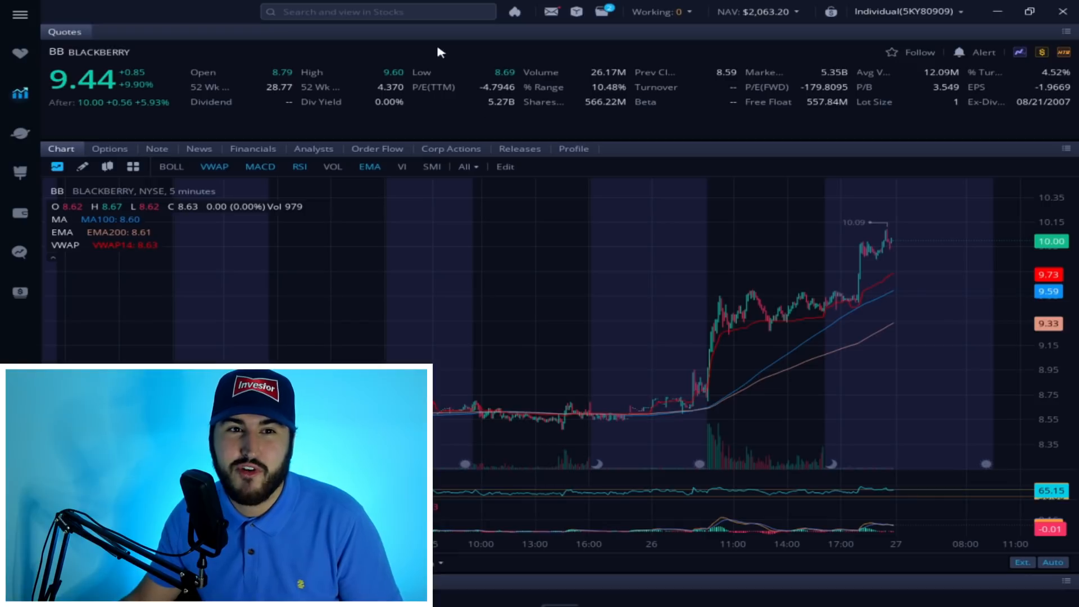
Search for AMC and switch the chart from BlackBerry to the AMC hourly view
left_click(378, 12)
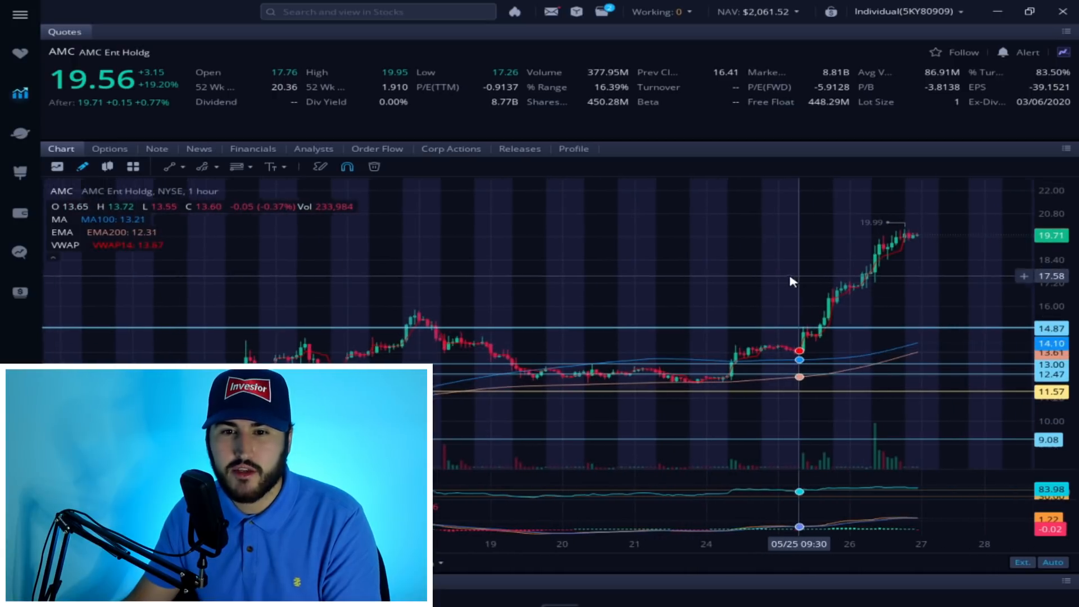
Draw a horizontal price line near 12 on the AMC hourly chart via Drawings
right_click(692, 421)
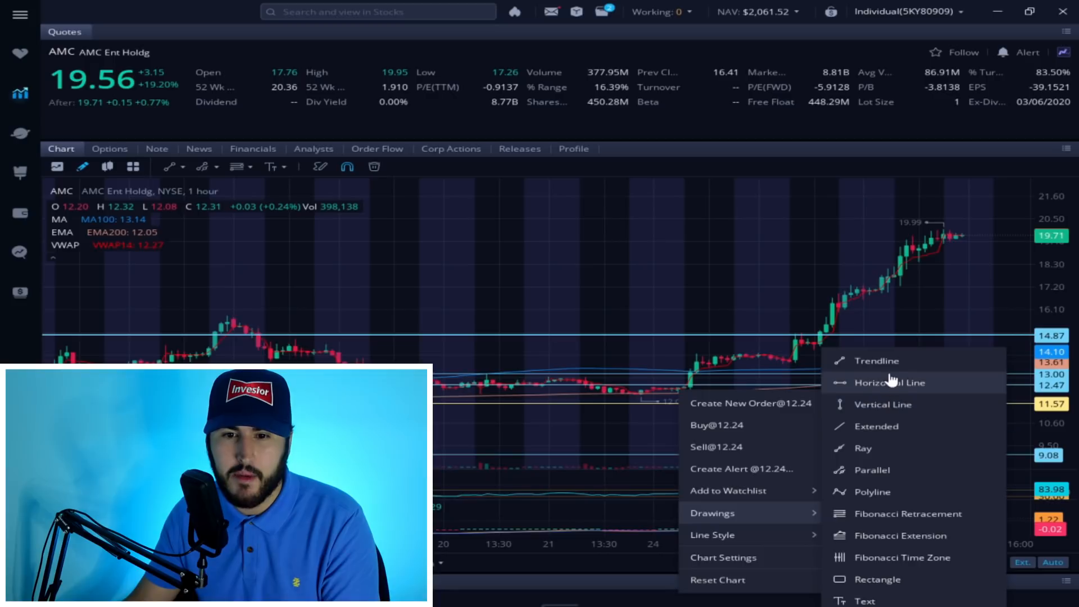
left_click(890, 382)
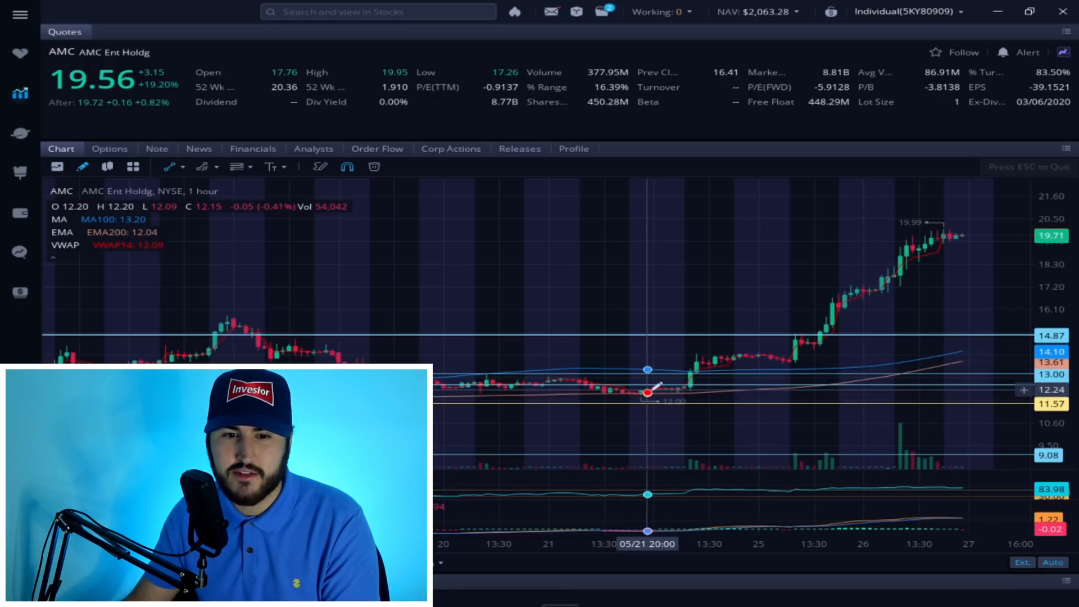
left_click_drag(647, 391, 946, 233)
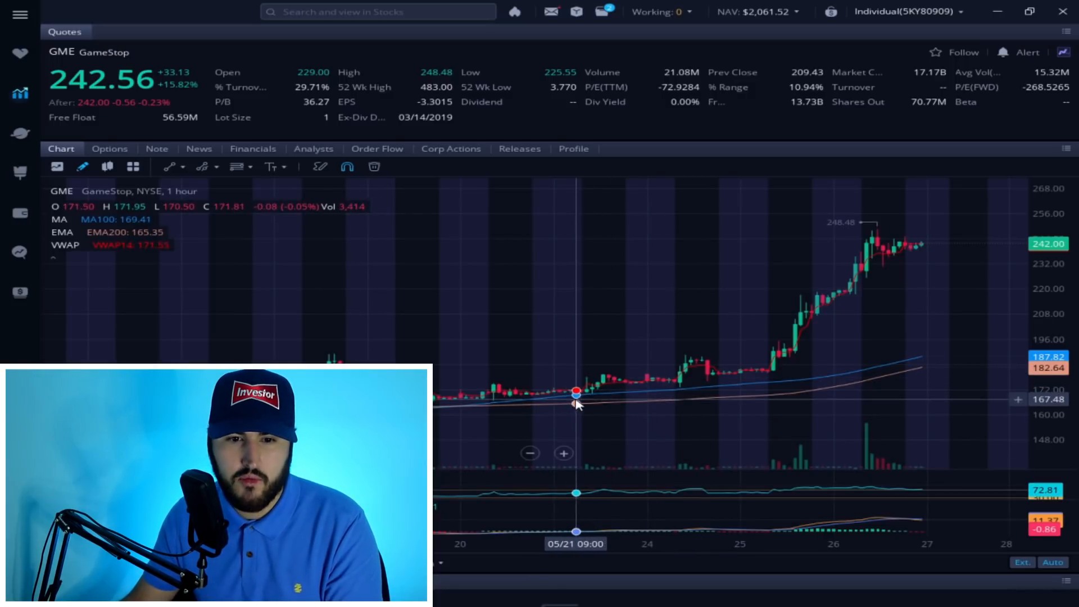
Start a trendline drawing on the GameStop hourly chart around the 167 level
right_click(575, 403)
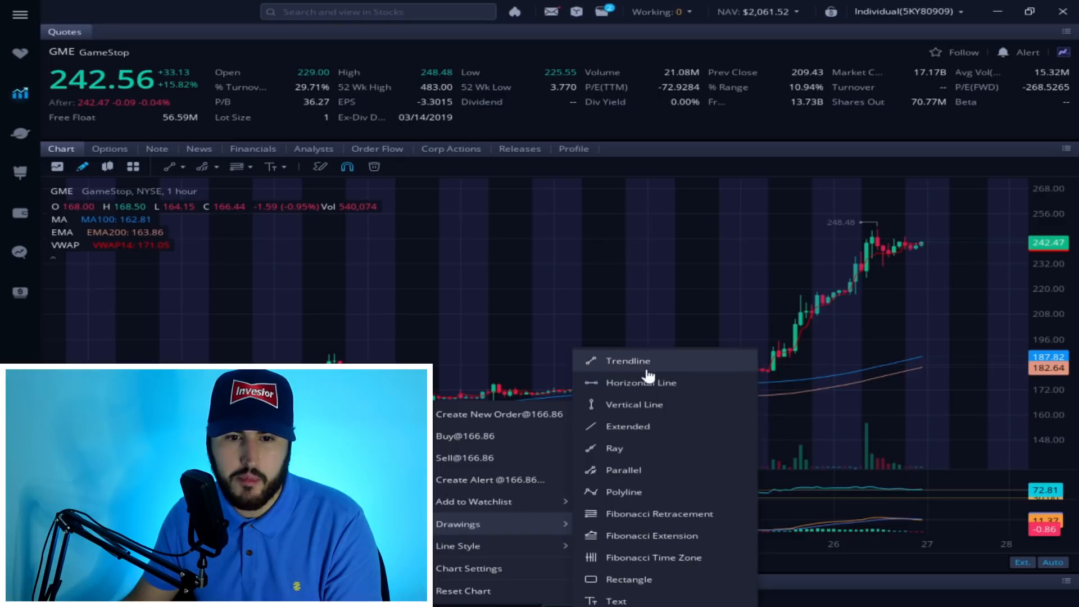
left_click(628, 360)
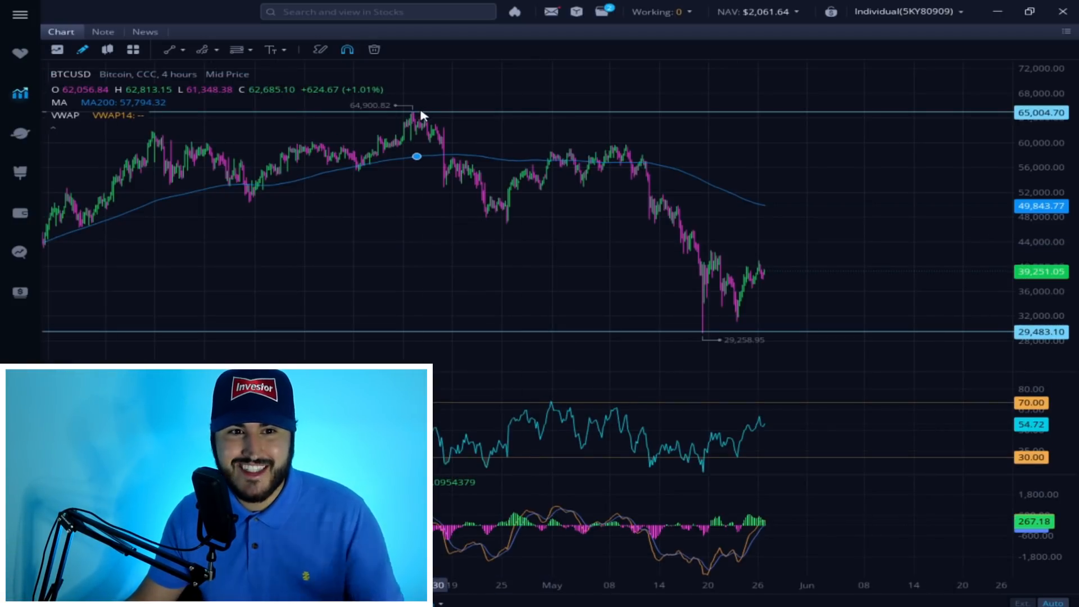
mouse_move(710, 341)
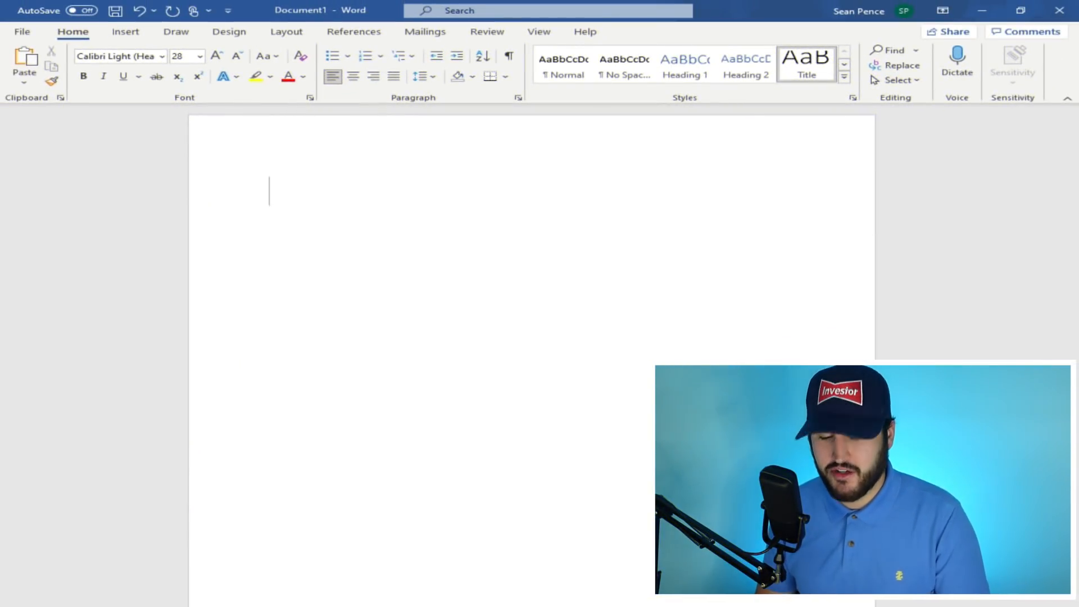
Type the title EPIC SHORT SQUEEZE and the line HIGH SHORT INTEREST beneath it
type("EPIC SHORET")
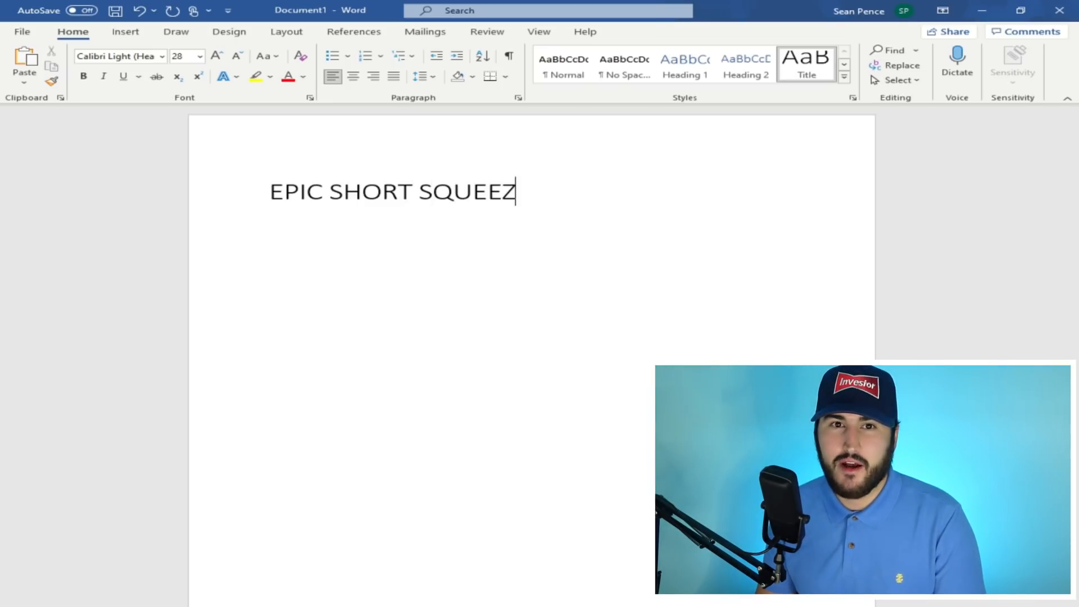
key("enter")
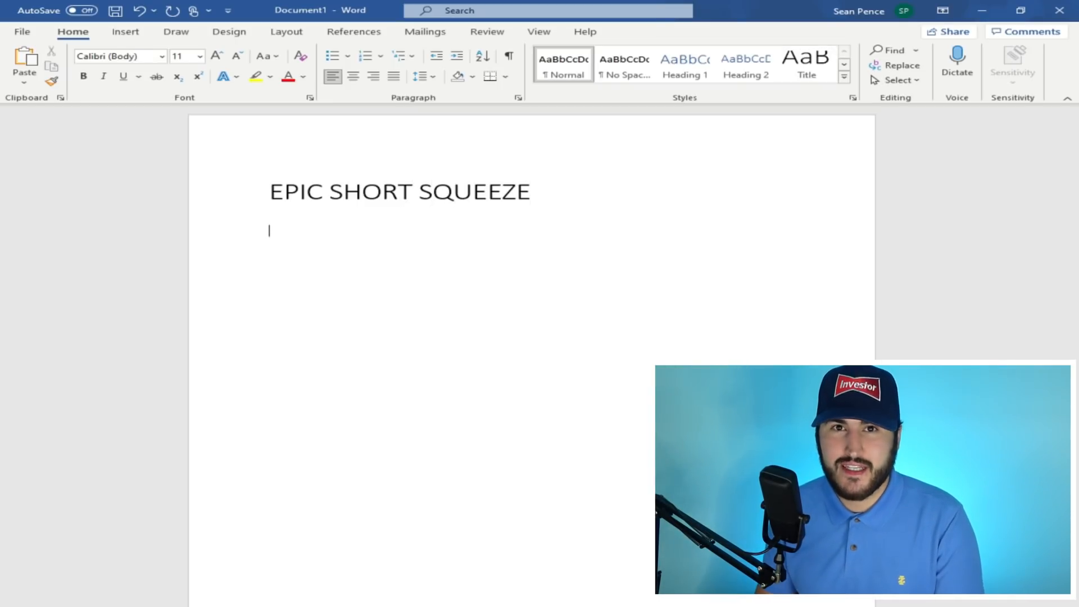
type("HIGH SH")
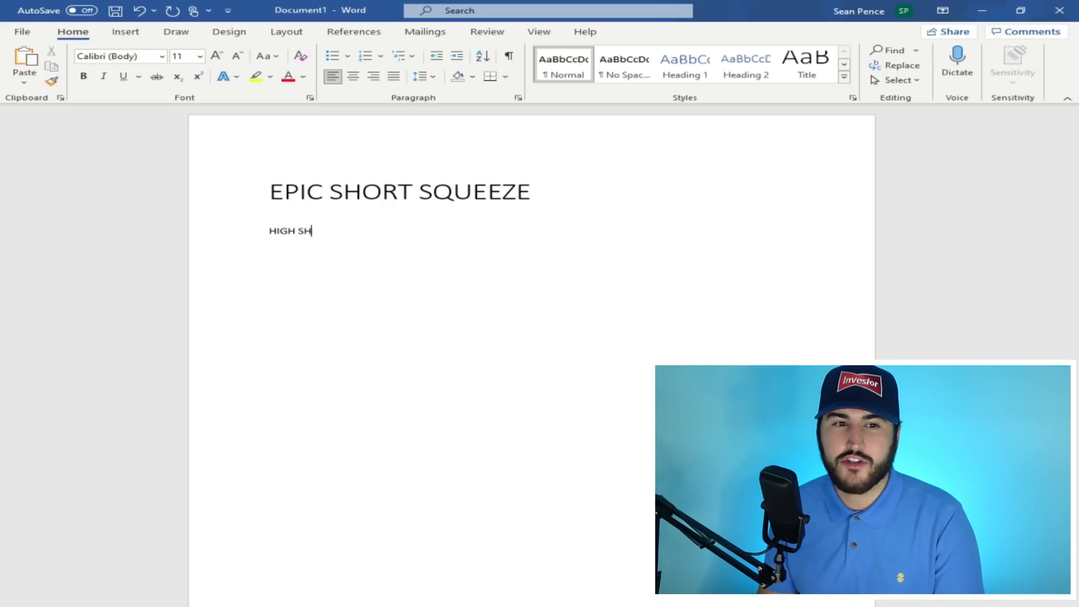
type("ORT INTEREST")
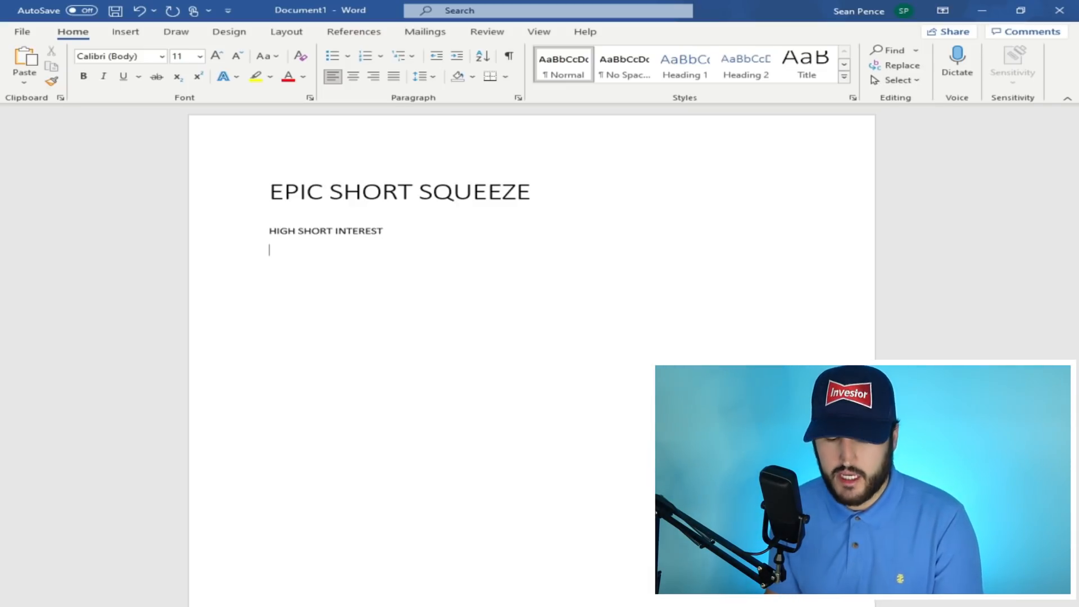
type("1.")
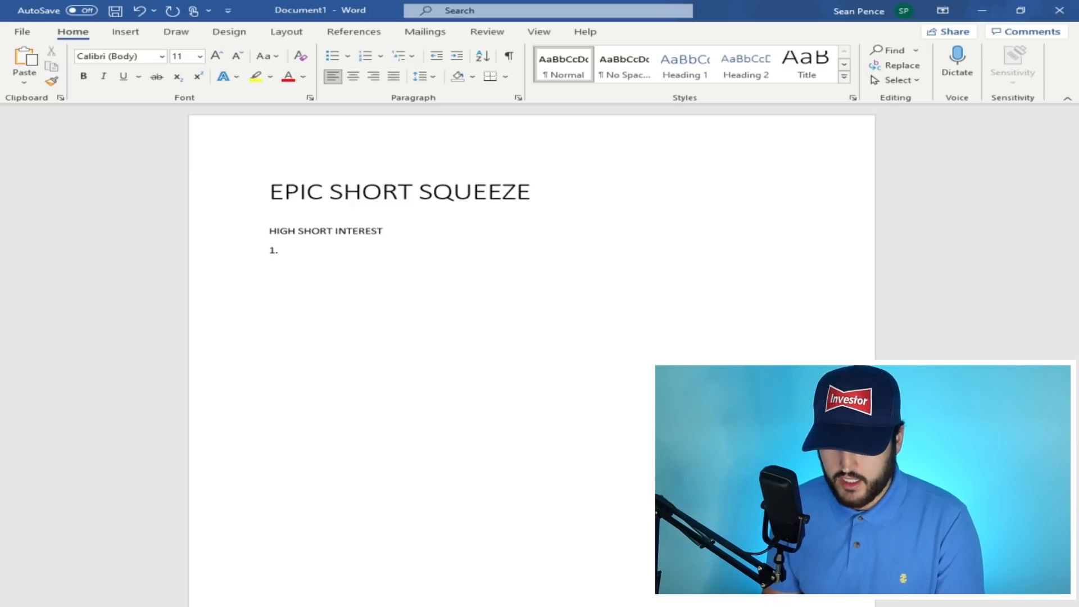
type("B")
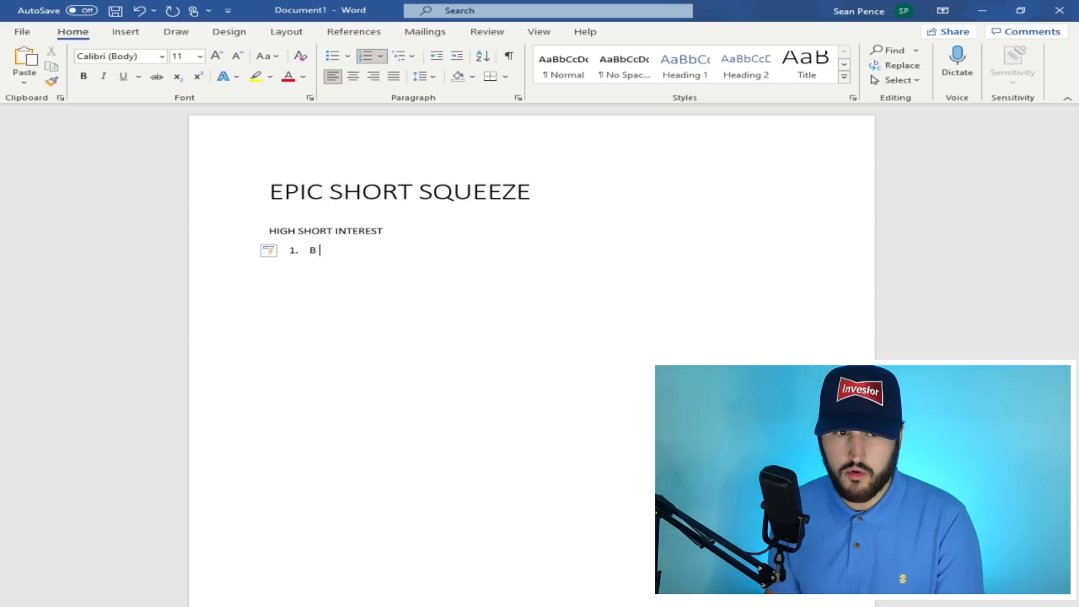
type("ORROW A SHA")
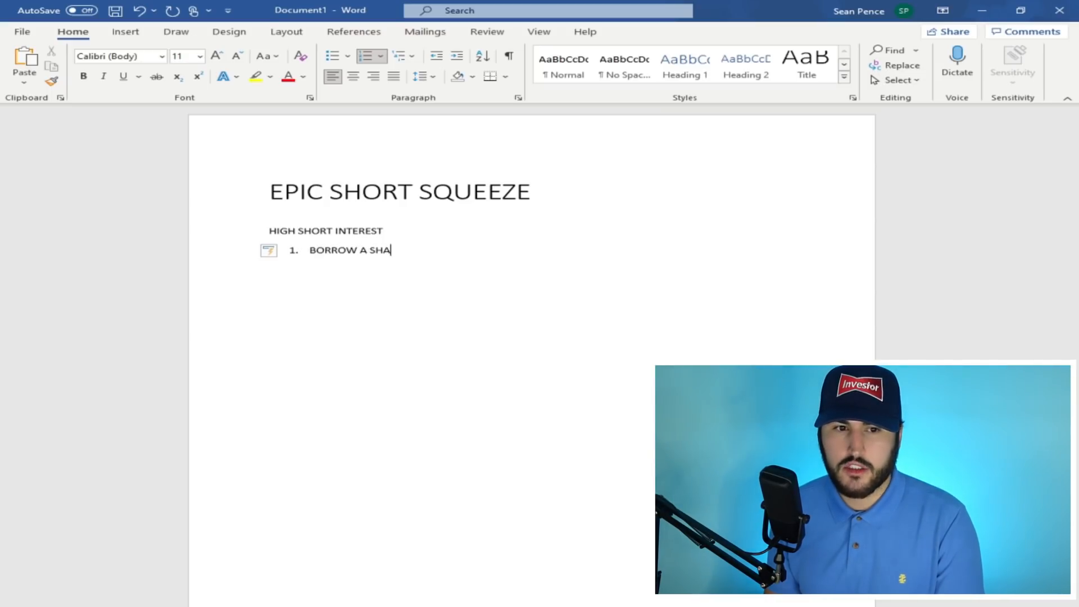
type("RE")
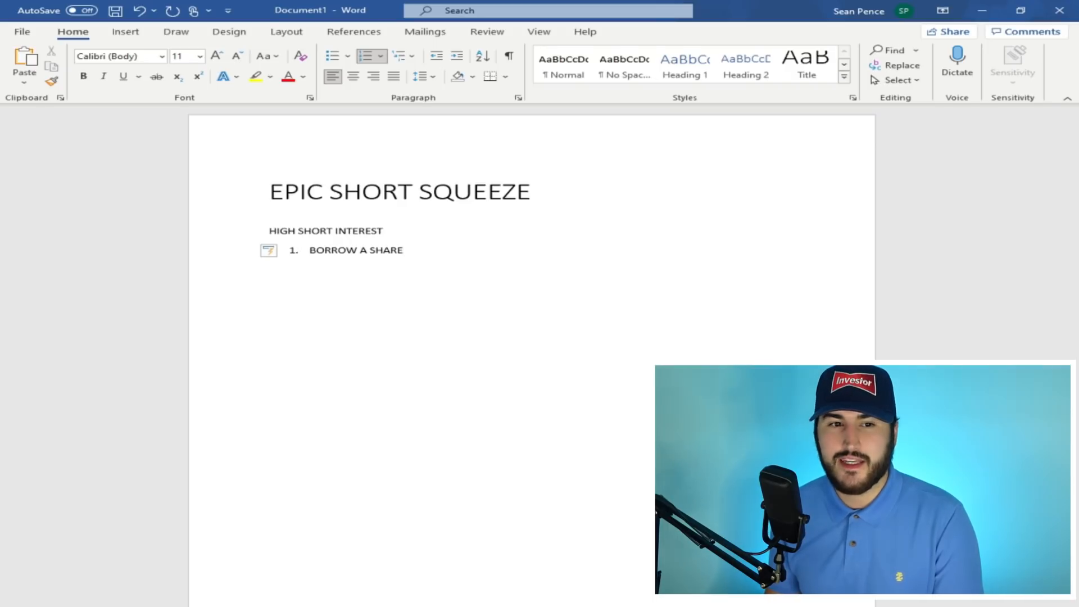
type("SELL")
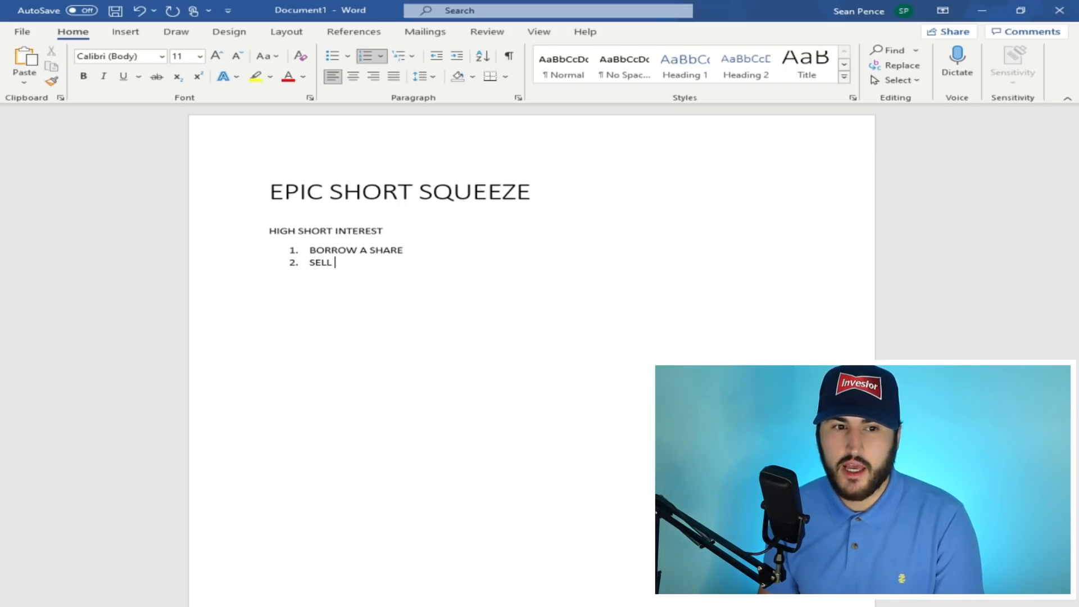
type("THAT BORROWED")
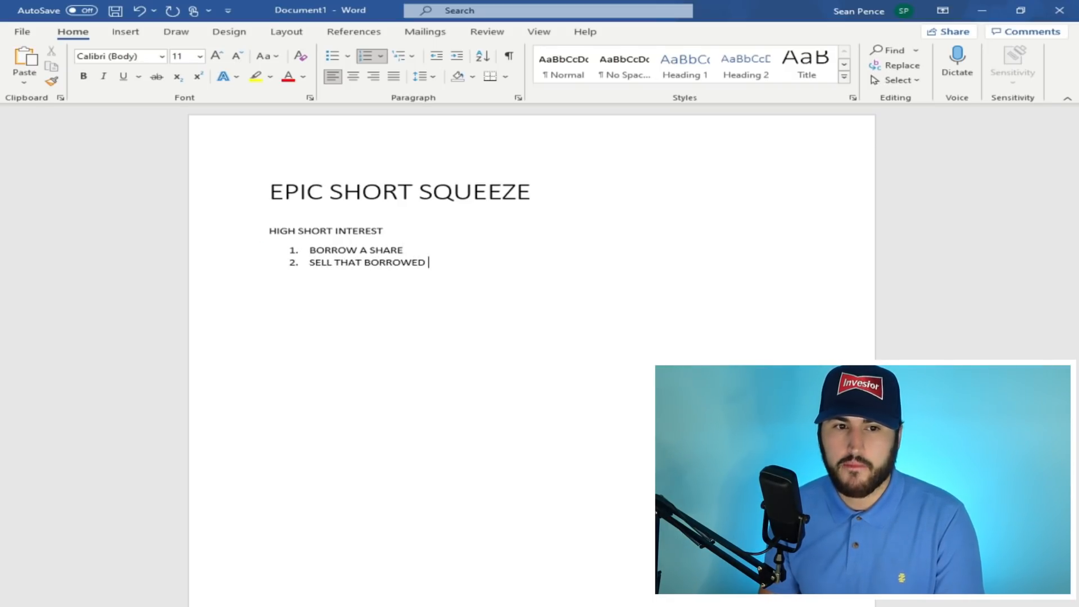
type("SHARE")
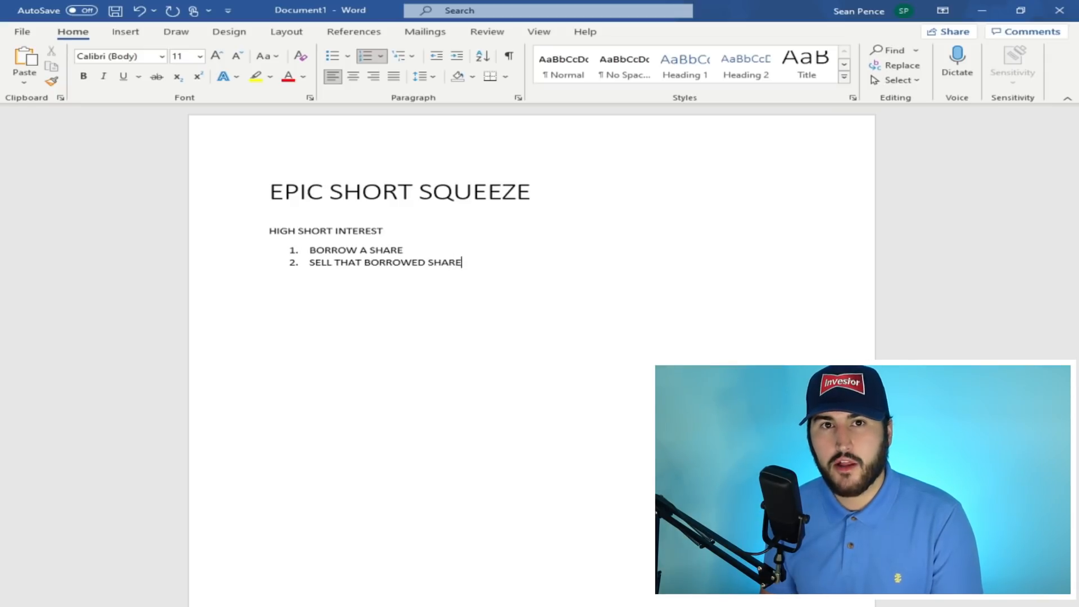
type("YOU")
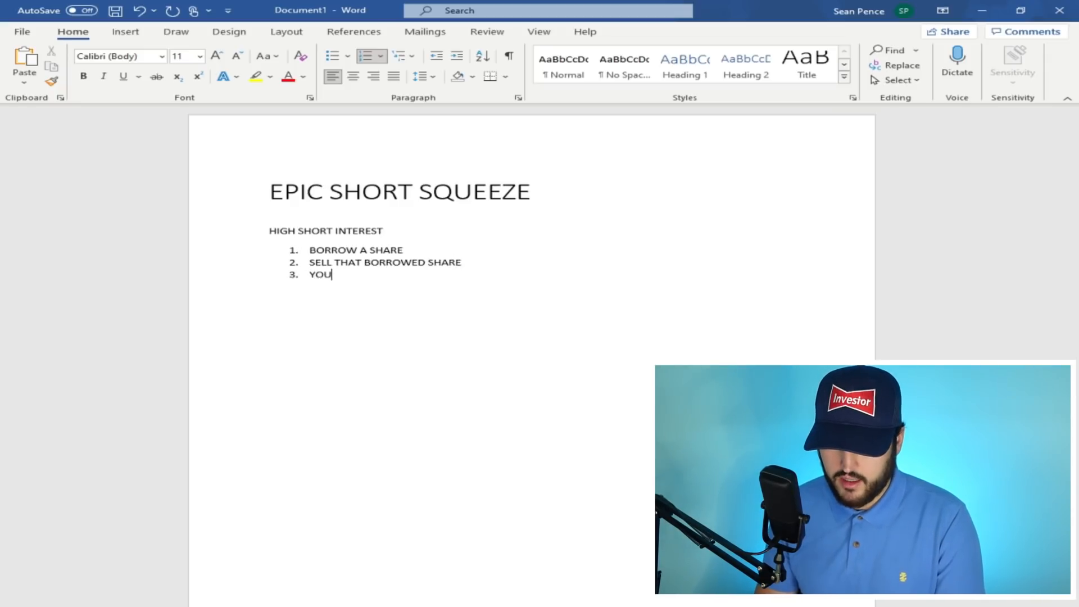
type("GET 100")
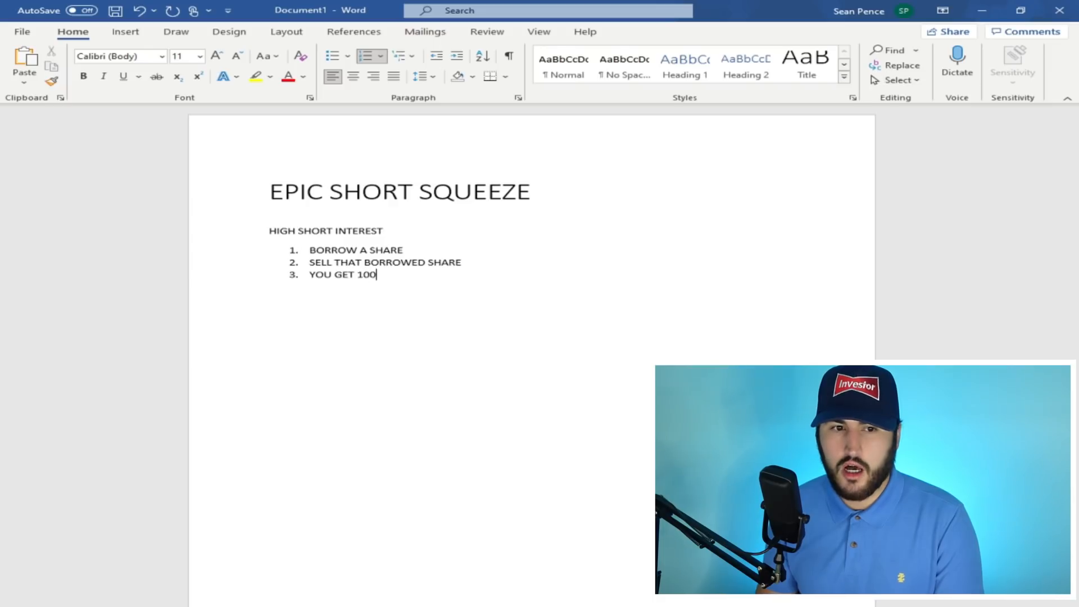
type("UPFRONT")
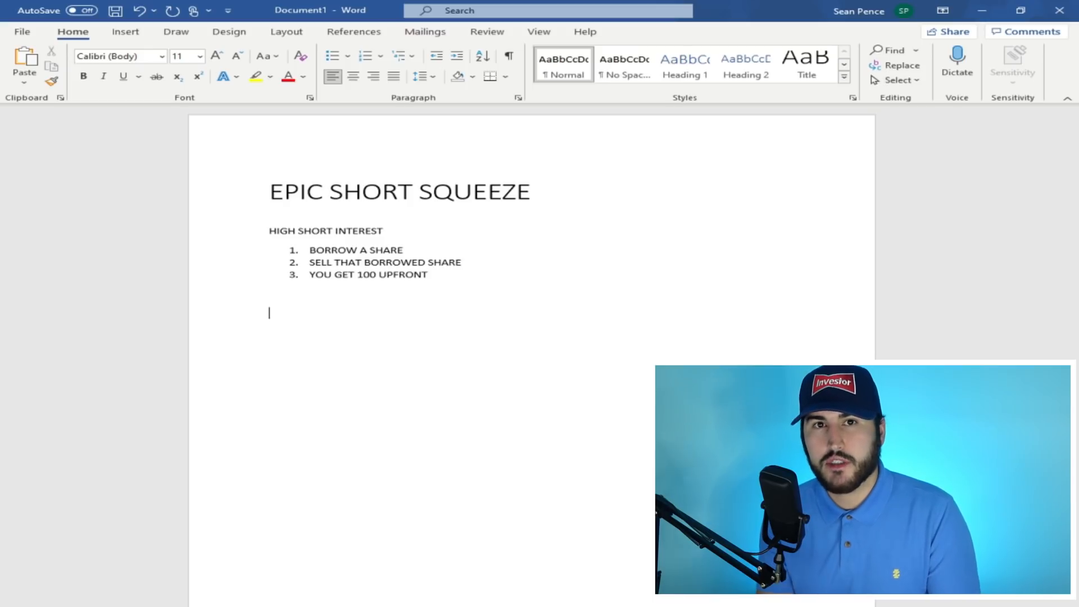
Add the lines SHORT % OF FLOAT, FLOAT = SHARE AVAILABLE FOR TRADING and SHARES OUTSTANDING
type("SHORT")
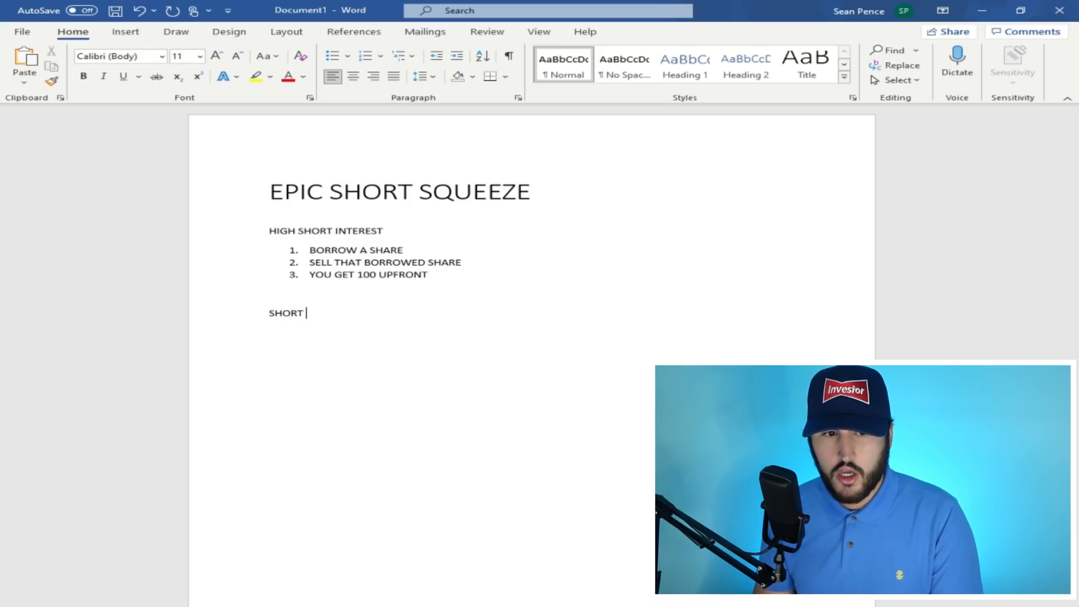
type("%")
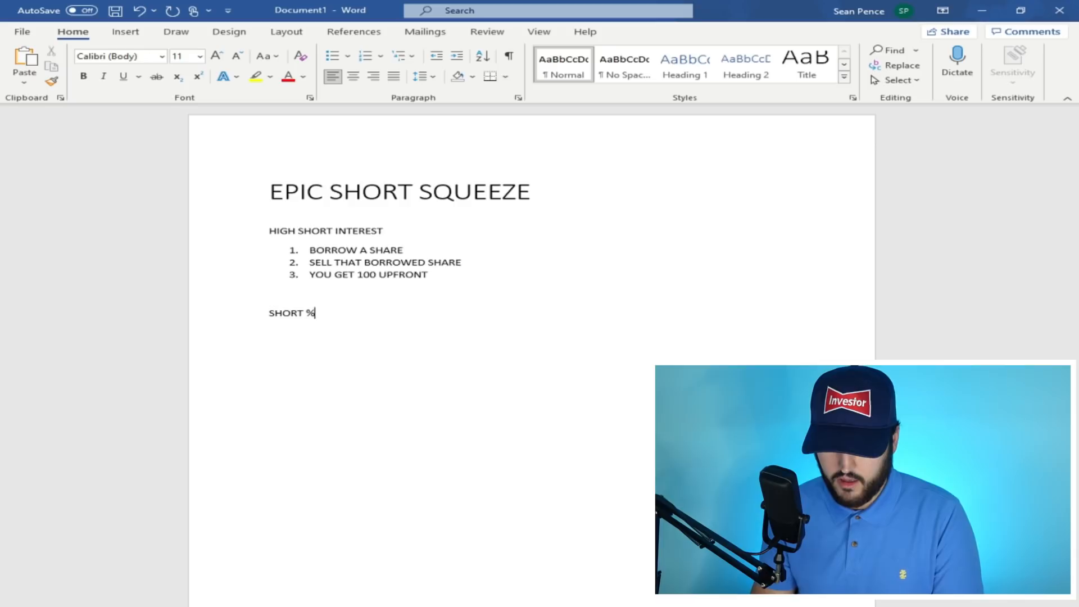
type("OF FLOAT")
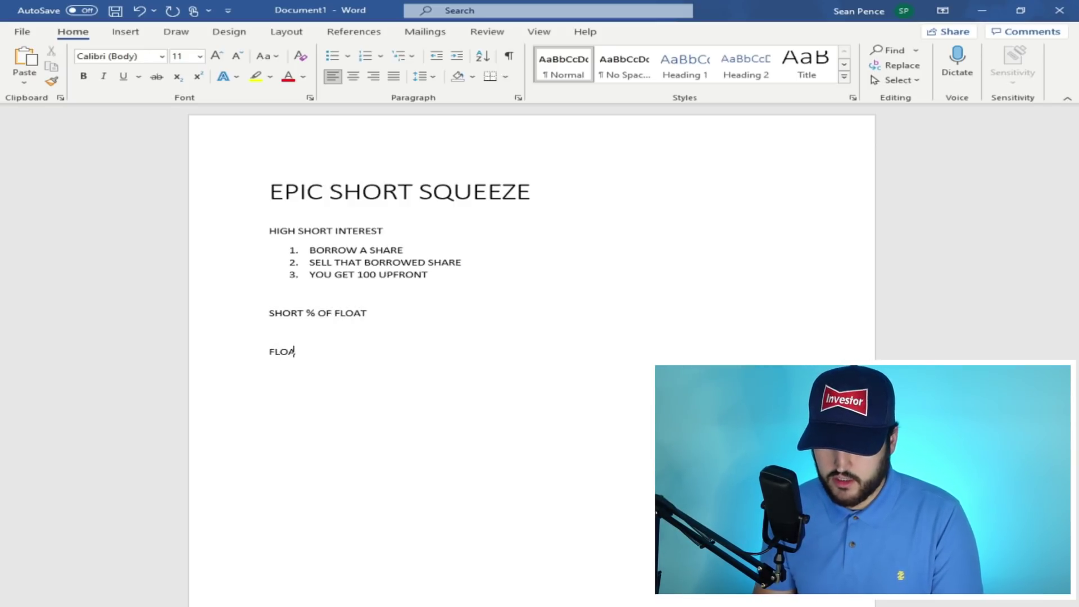
type("T = SHARE AVAILABLE FOR")
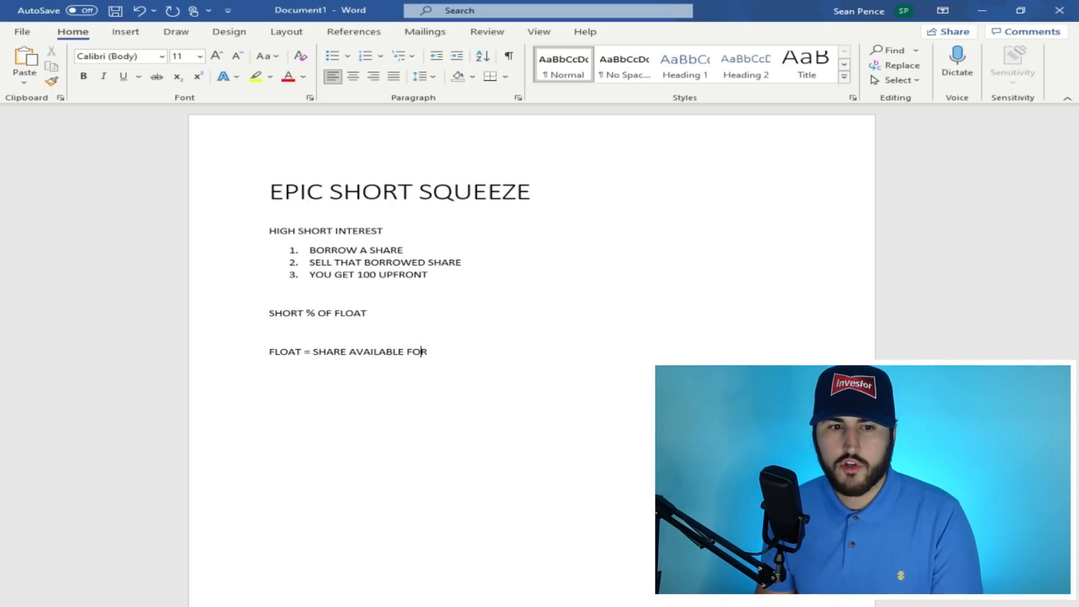
type("TRADING")
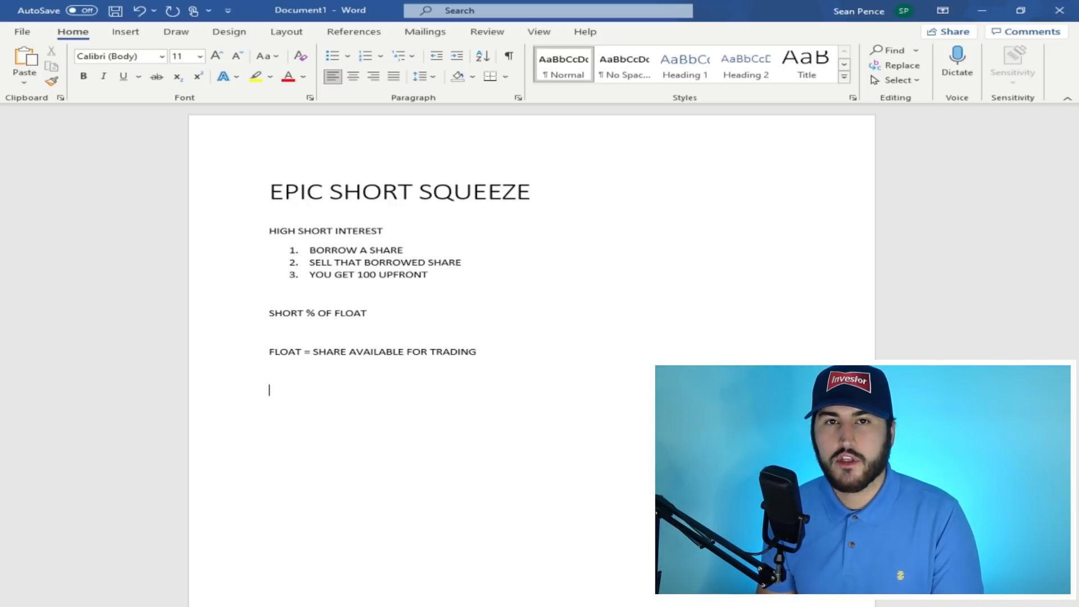
type("SHARES O")
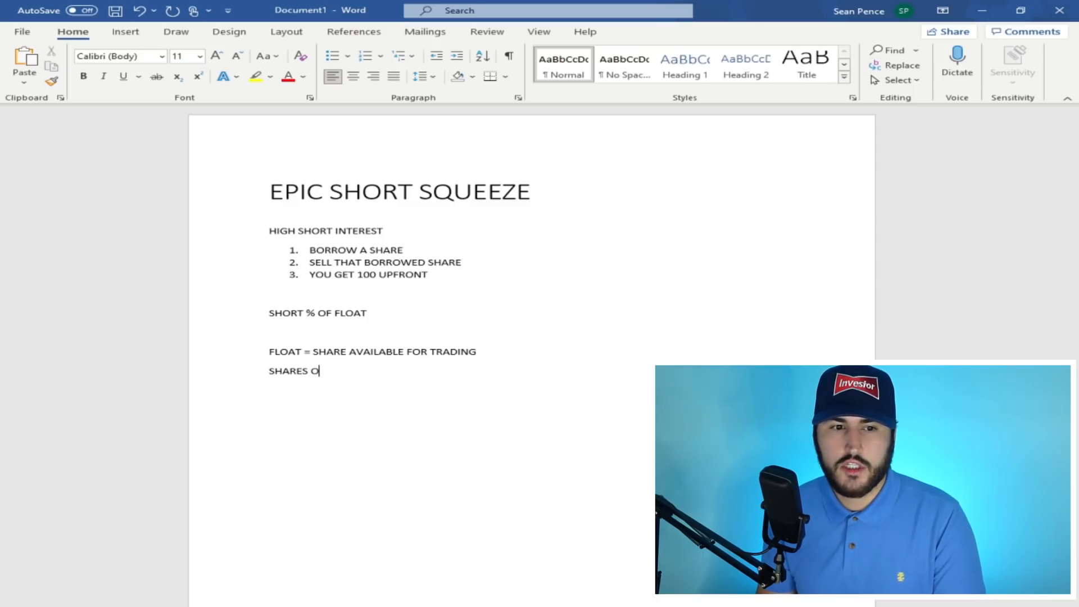
type("UTSTANDING")
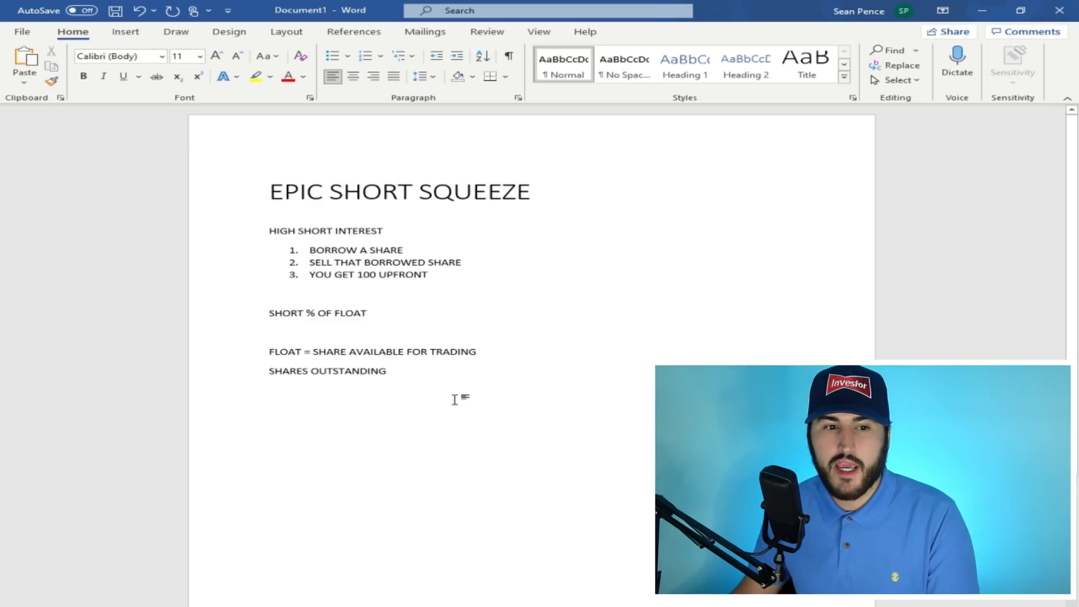
left_click_drag(268, 351, 475, 351)
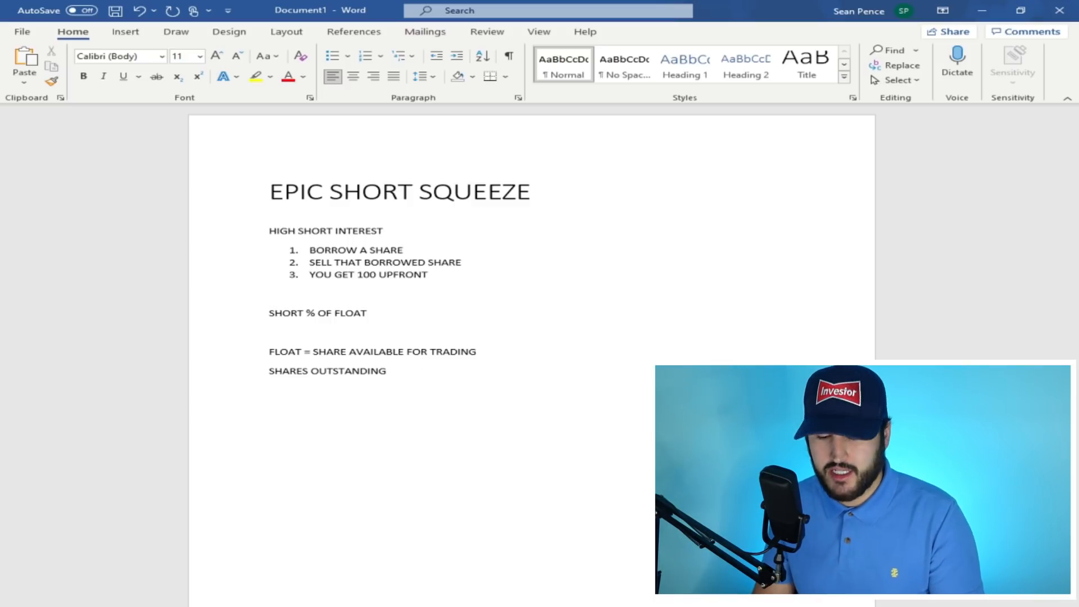
Add the DIAMOND HANDS = YOU'RE NOT SELLING line and fix the AVAILABLE FOR TRADING wording
type("DIAMOND HANDS -")
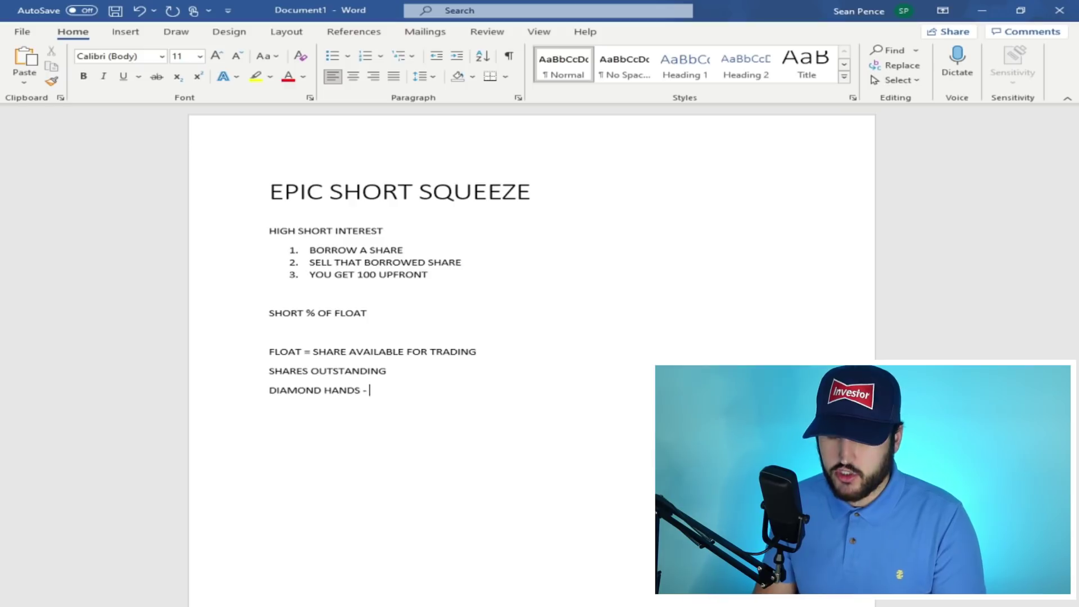
type("YOU'RE NOT")
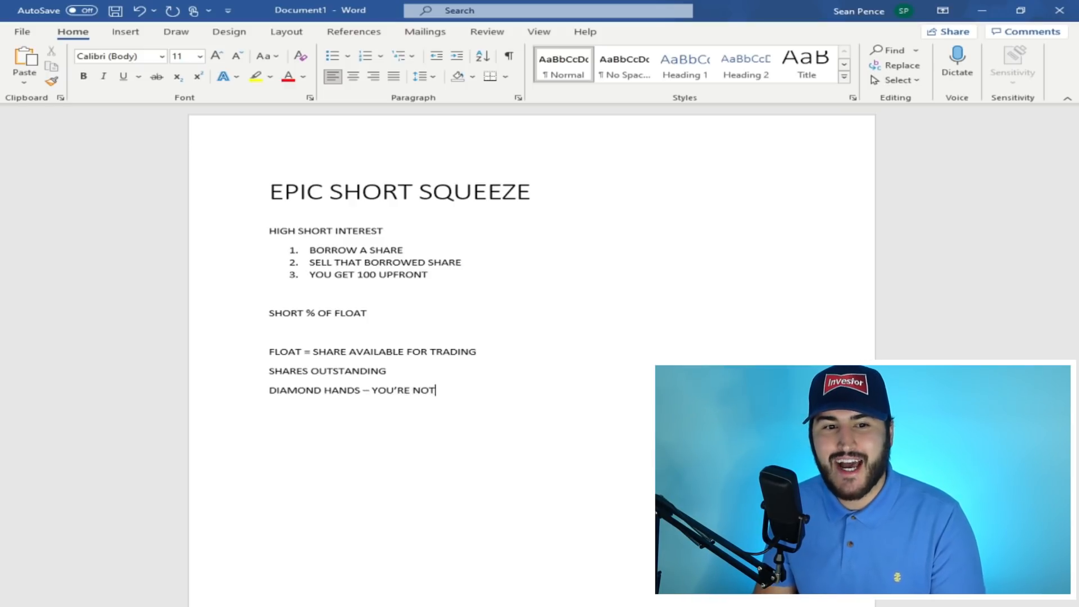
type("SELLI")
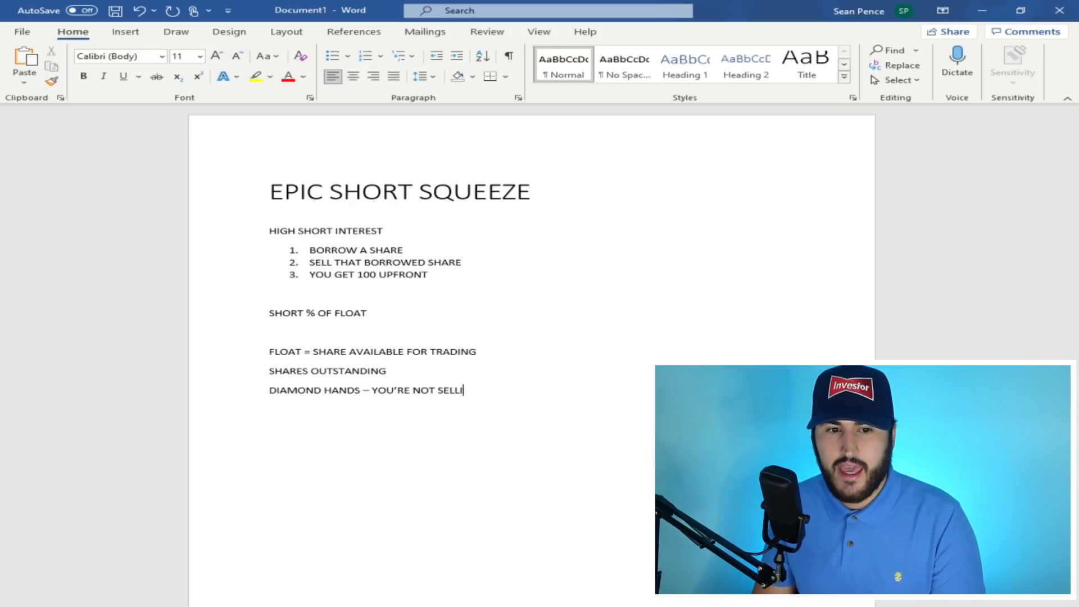
type("NG – ARE NOT A")
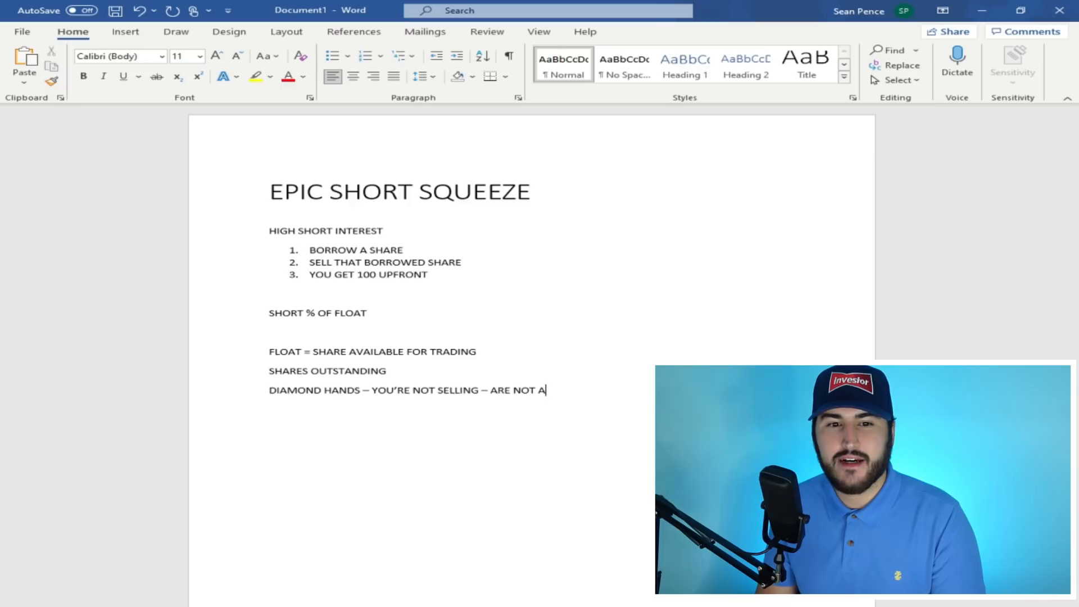
type("VAILBALE")
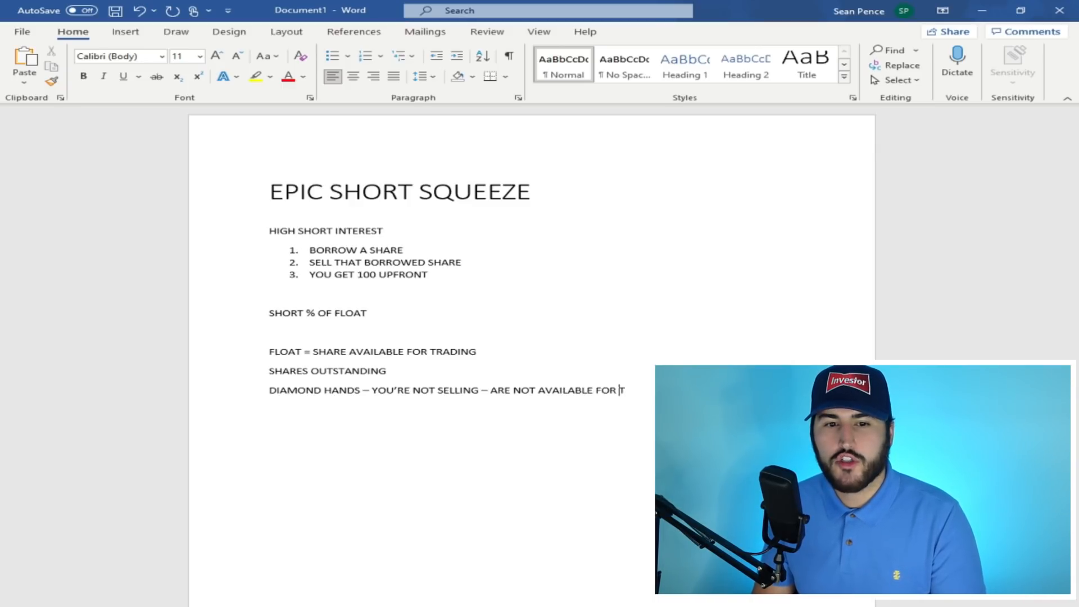
type("TRADI")
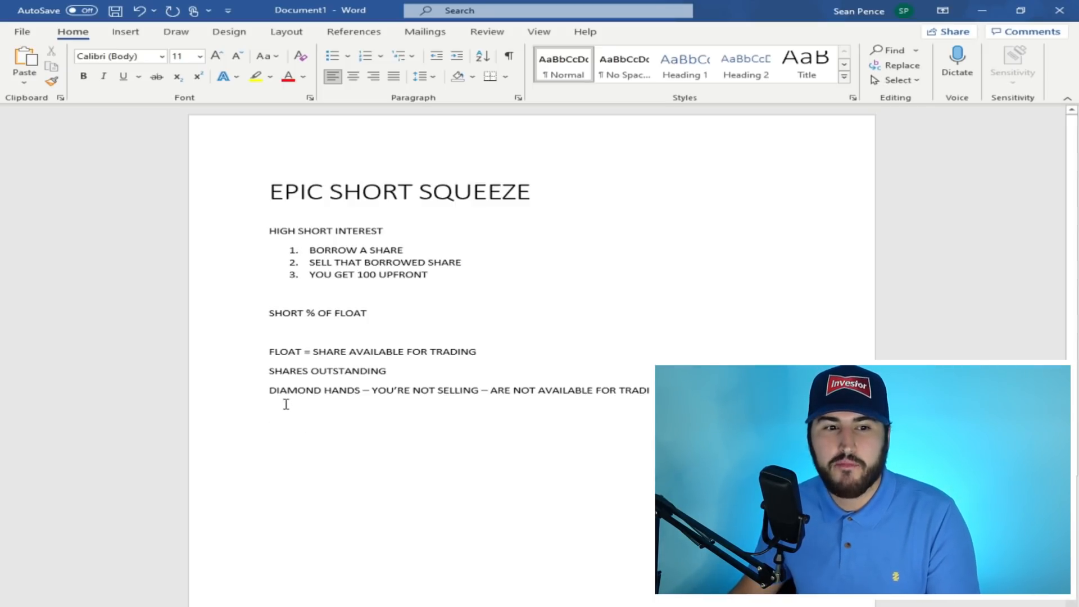
left_click_drag(269, 390, 364, 390)
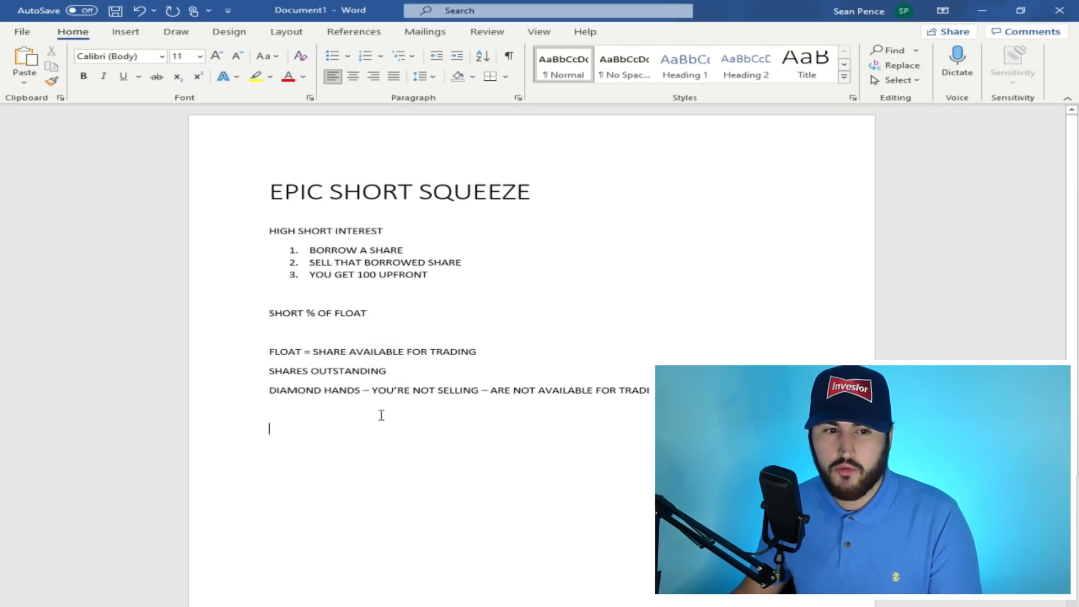
Add the line SHORT INTEREST = SHORT %/ FLOAT under the notes
type("SHORT")
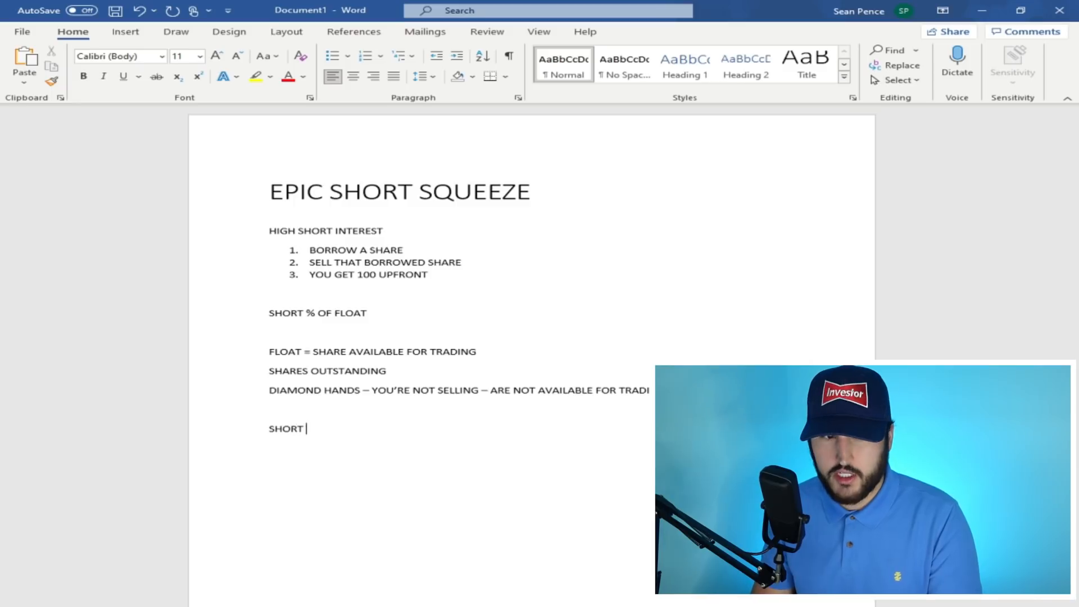
type("INTERST")
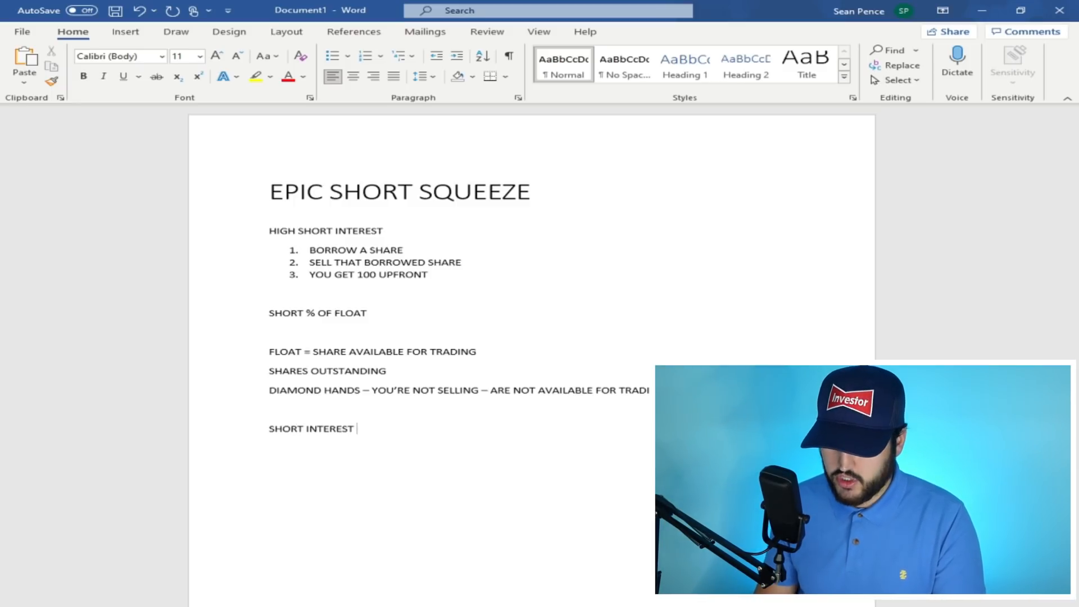
type("=")
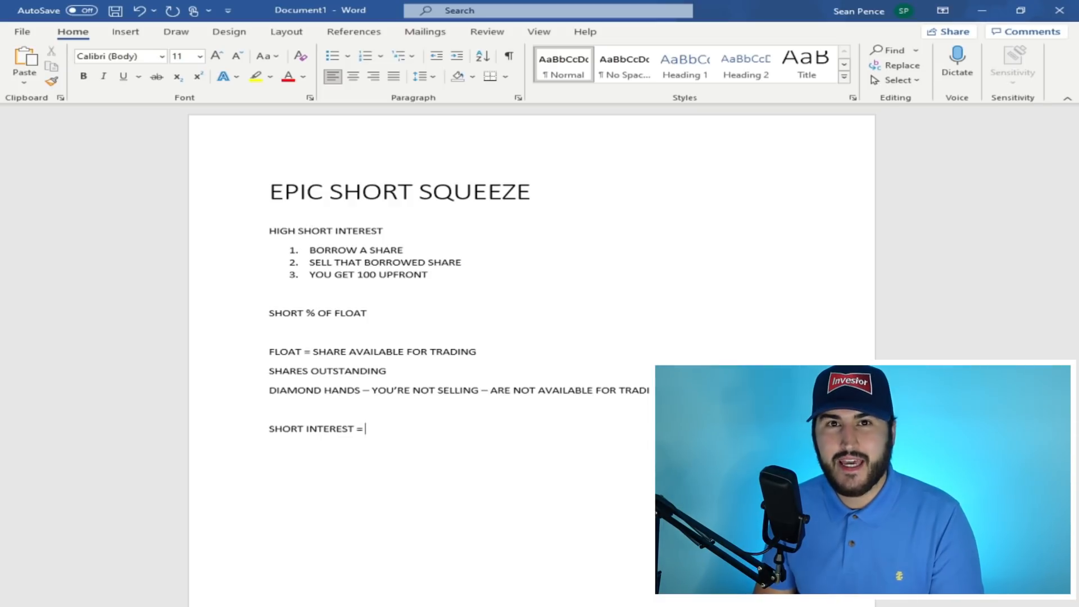
type("SH")
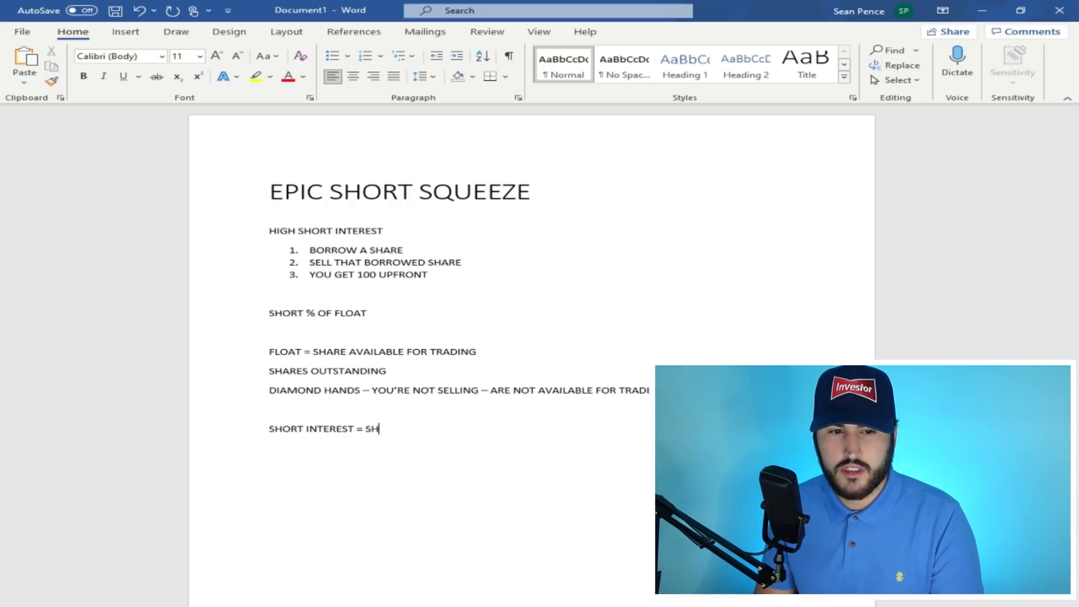
type("ORT")
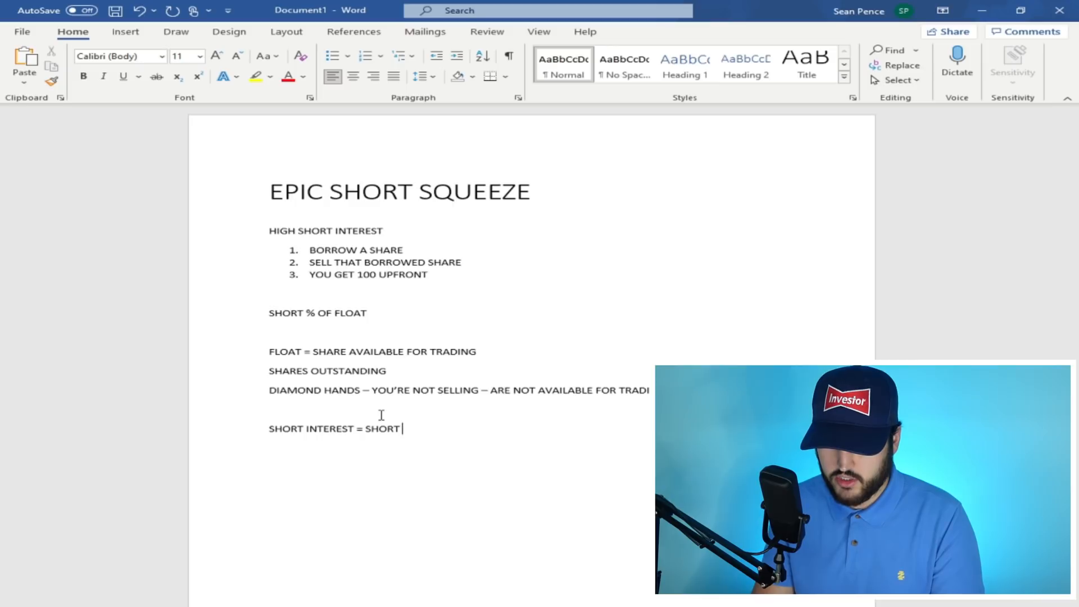
type("%/ F")
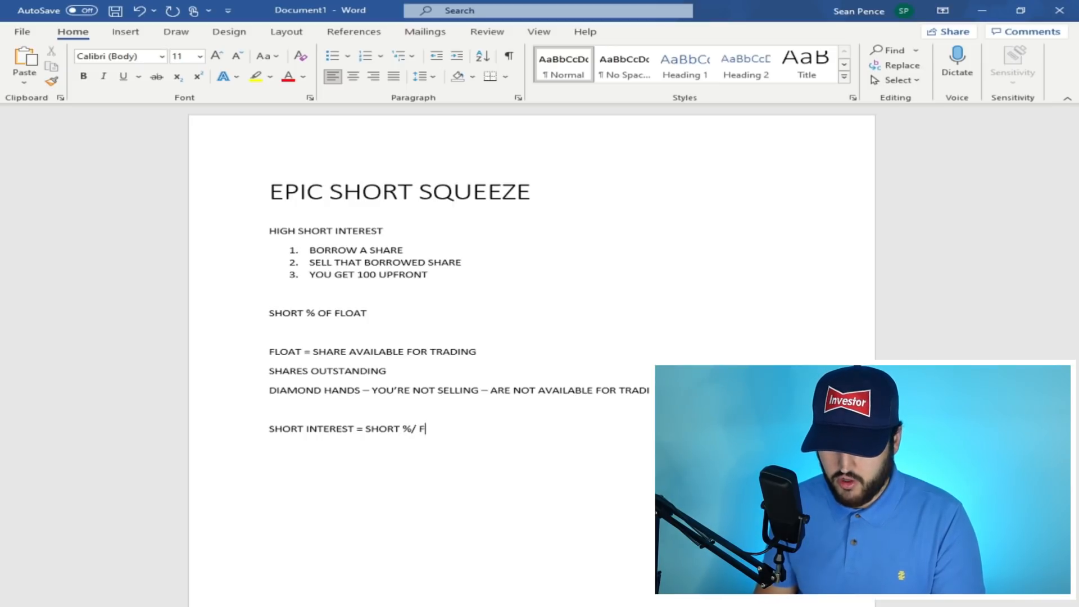
type("LOAT")
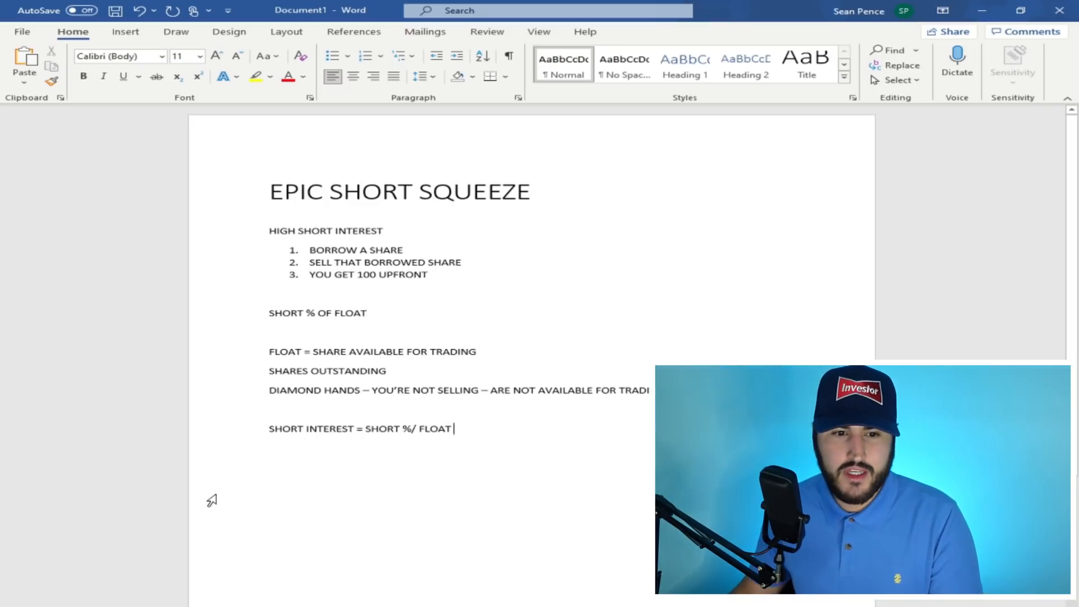
Make DIAMOND HANDS and SHORT INTEREST bold at the start of their lines
double_click(378, 430)
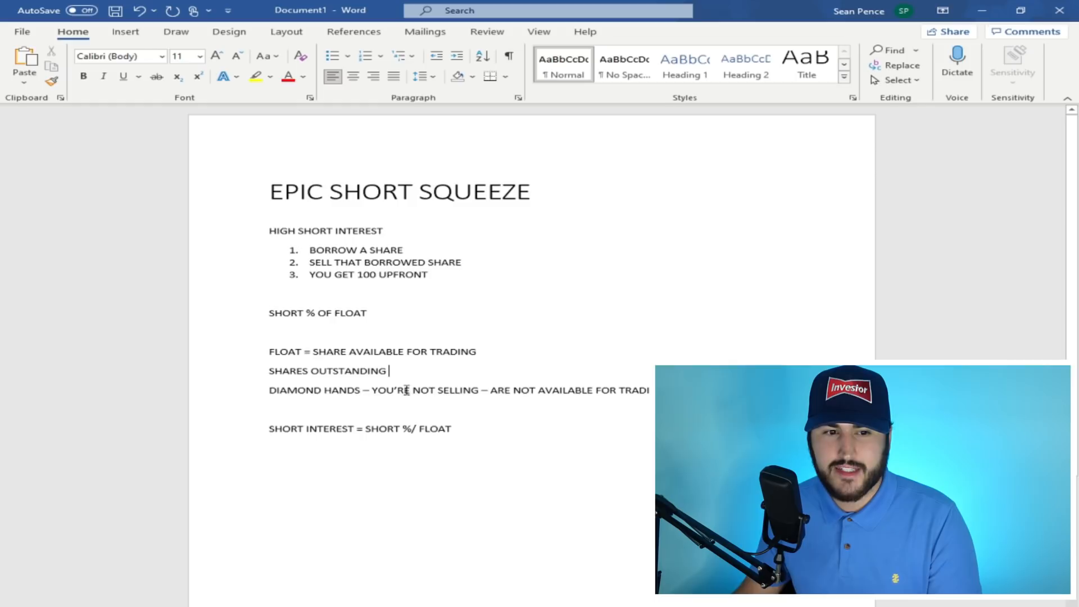
left_click_drag(268, 390, 369, 390)
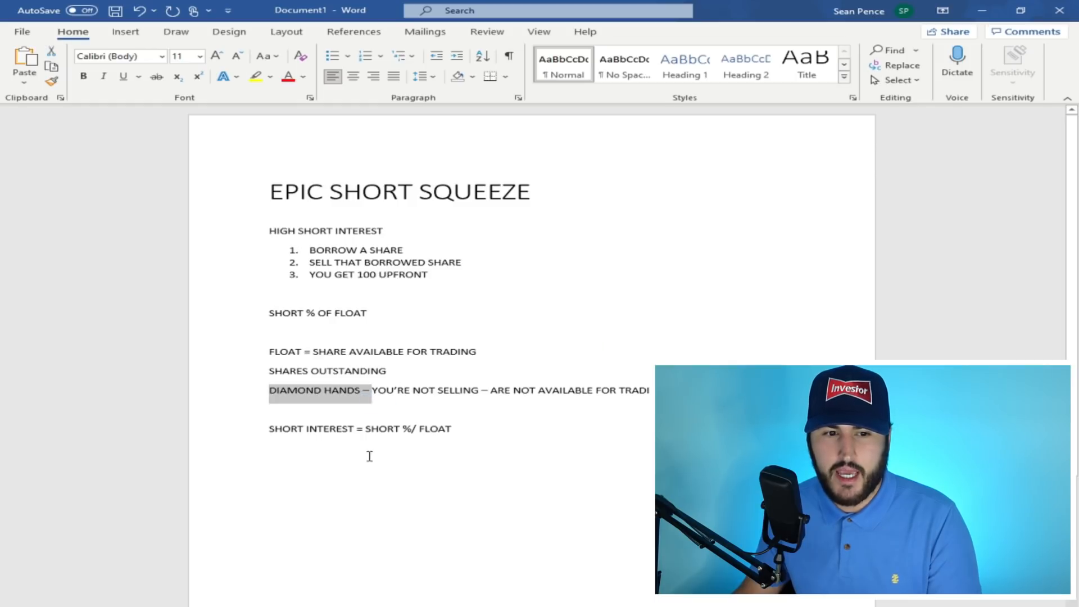
double_click(312, 429)
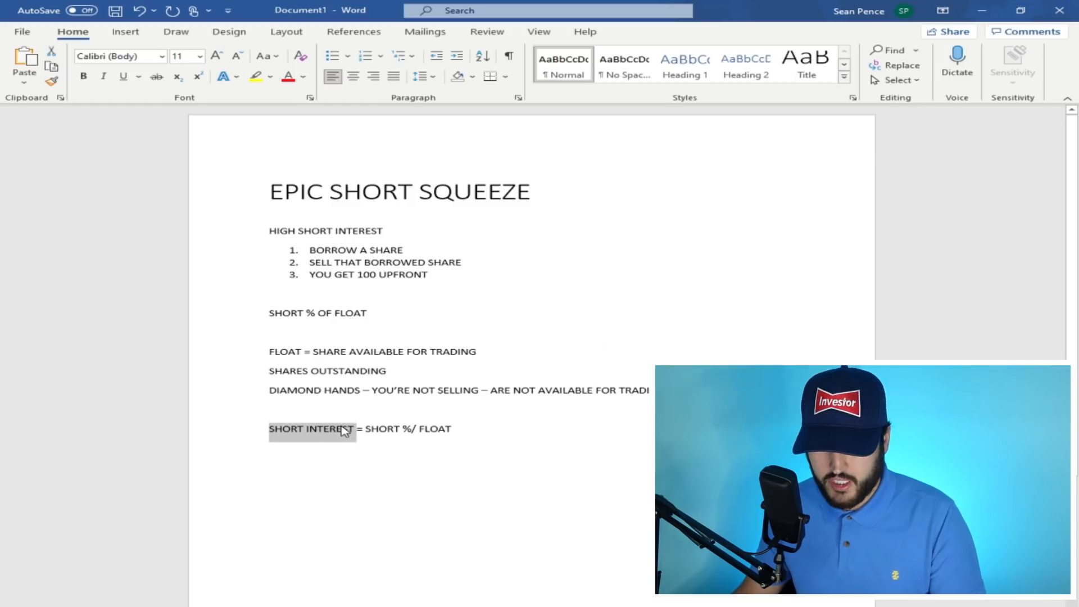
left_click(84, 76)
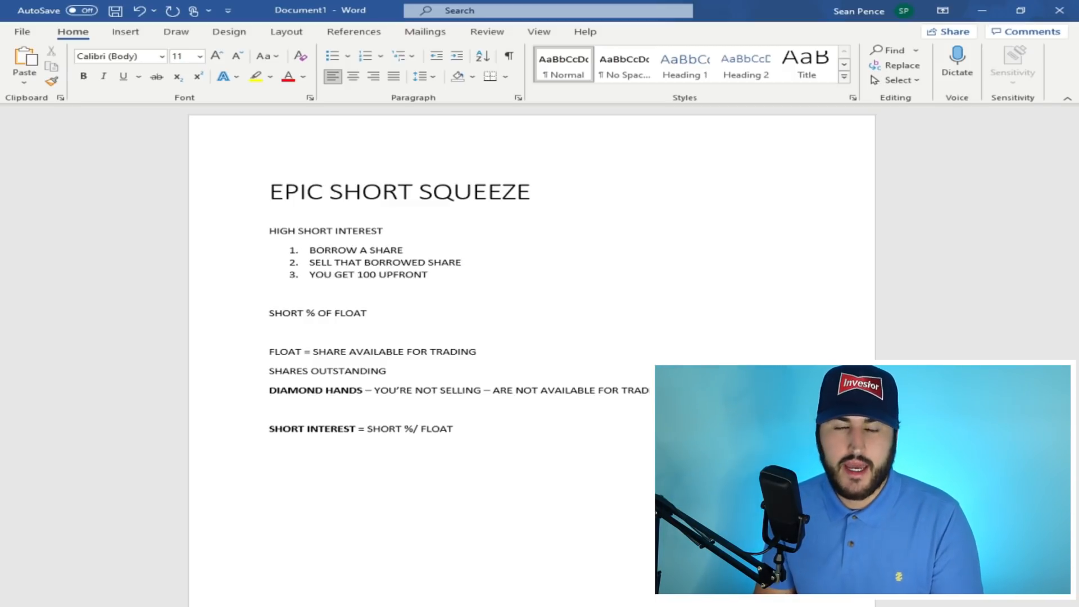
Type the note about the AMOUNT OF BUYERS! rising while the AMOUNT OF SELLER REMAINS
type("AMOUNT OF BUYE")
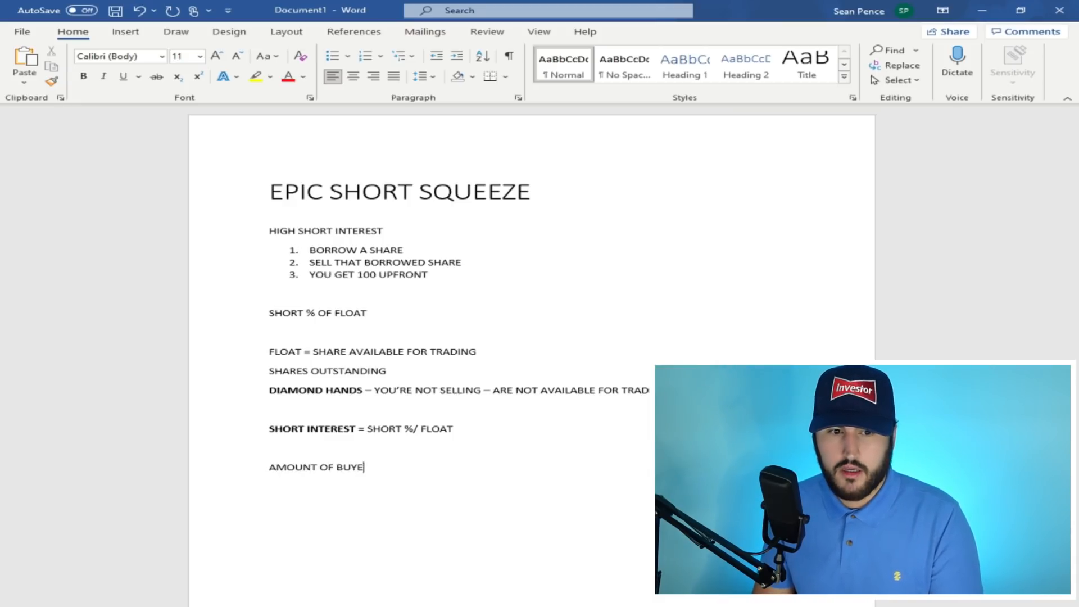
type("RS ! AMOUNT")
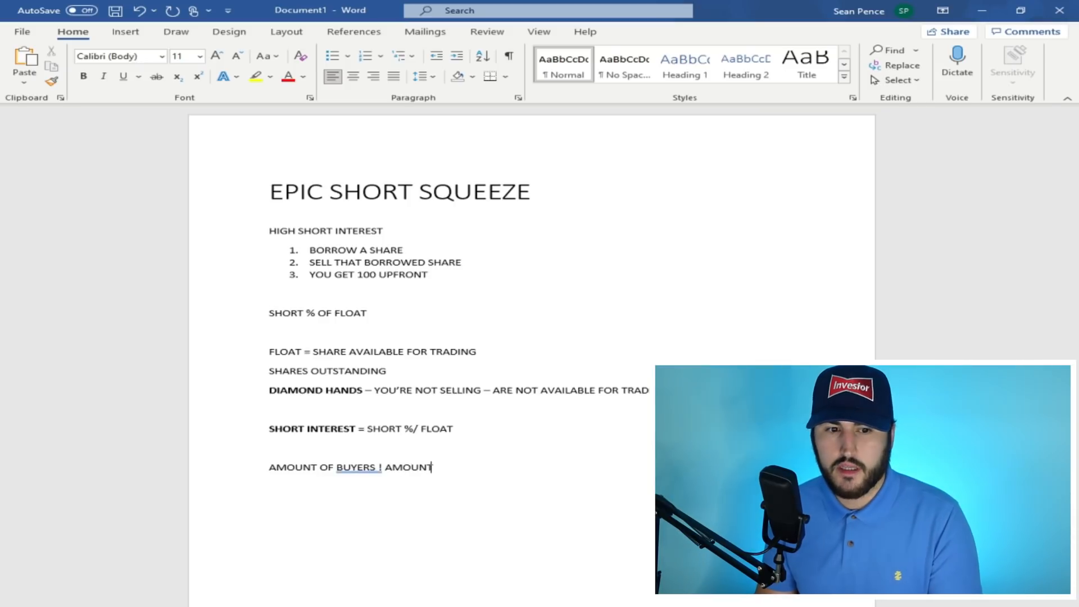
type("OF BUYERS!")
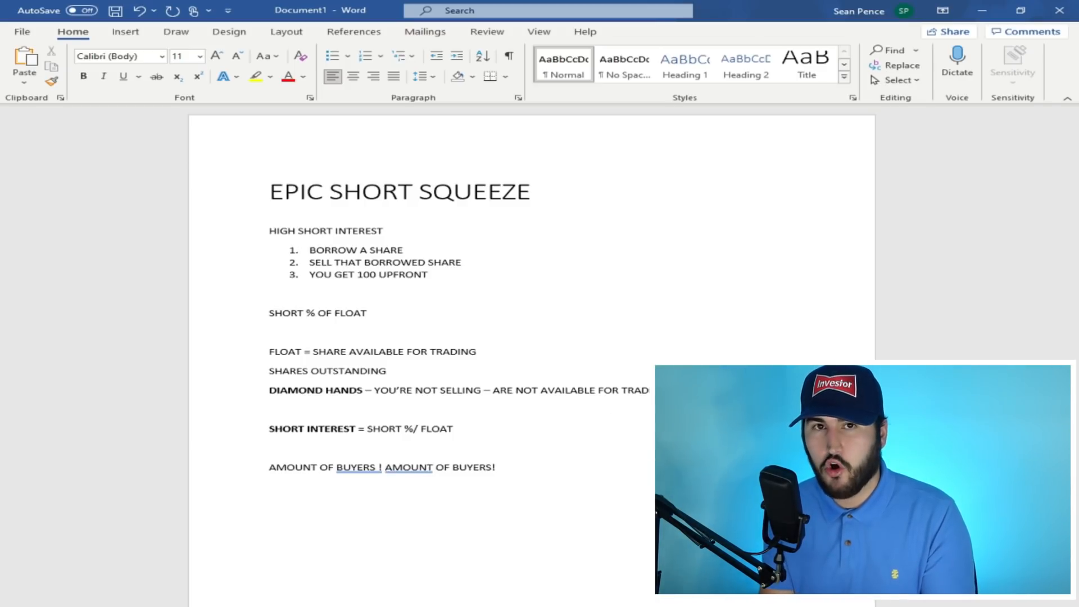
type("AMO")
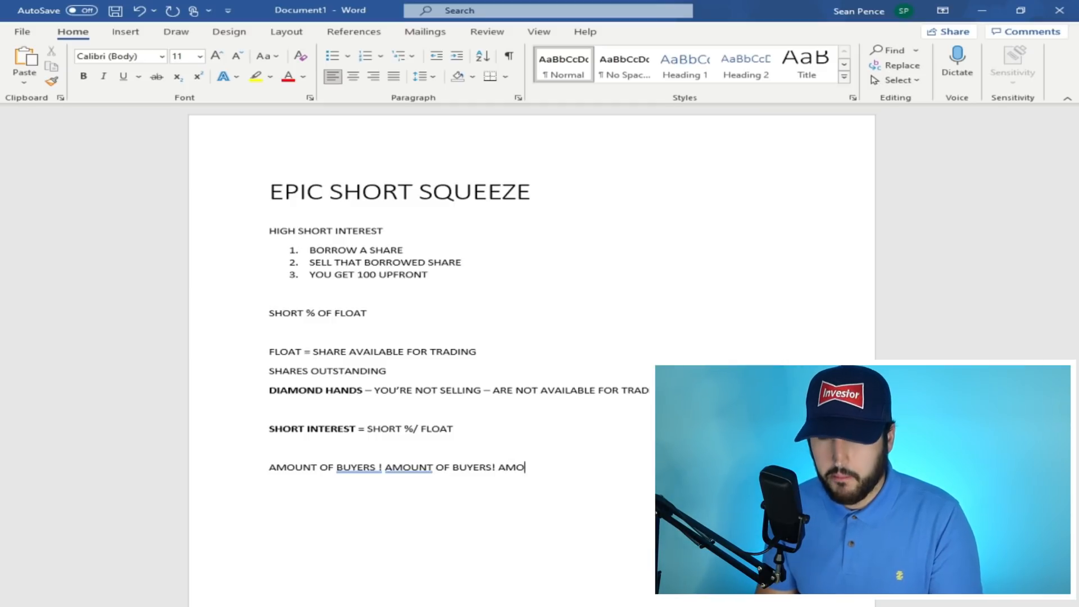
type("UNT OF SELLER R")
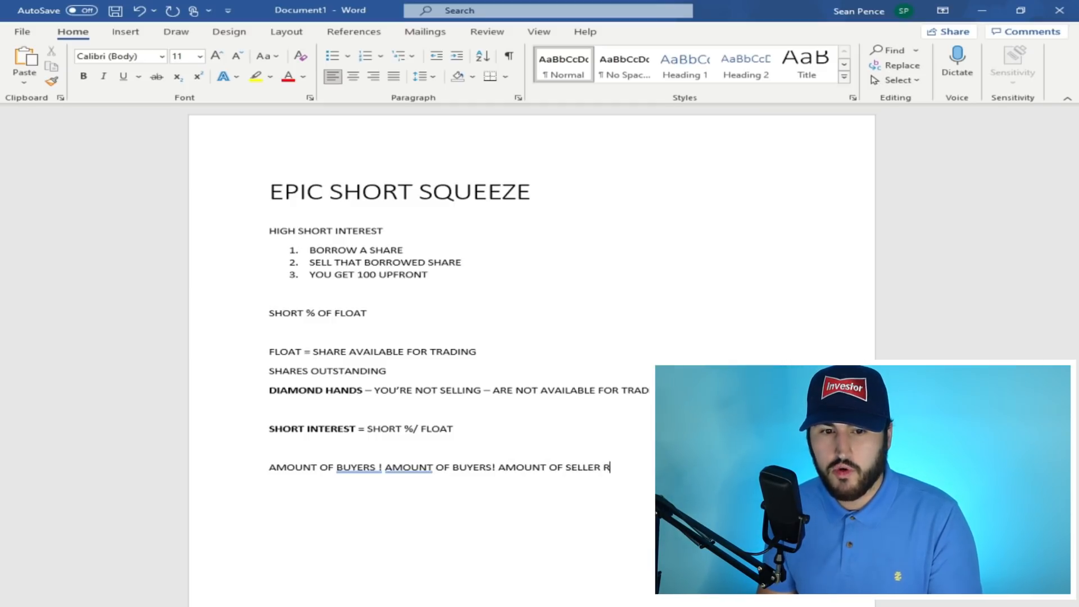
type("EMAINS")
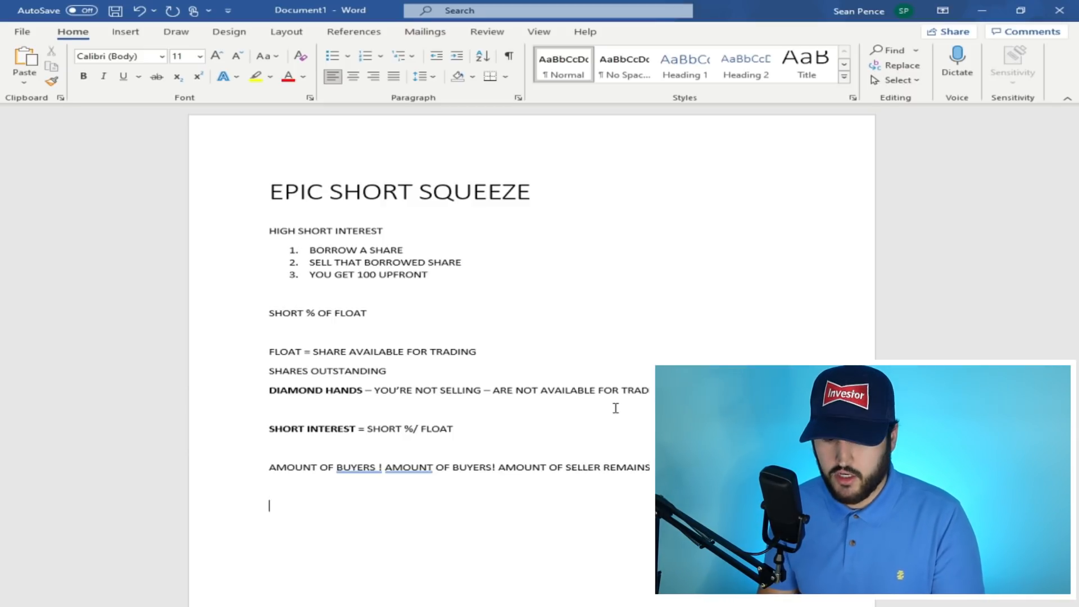
Type the line DEMAND + SUPPLY - = PAY MORE! below the buyers note
type("d")
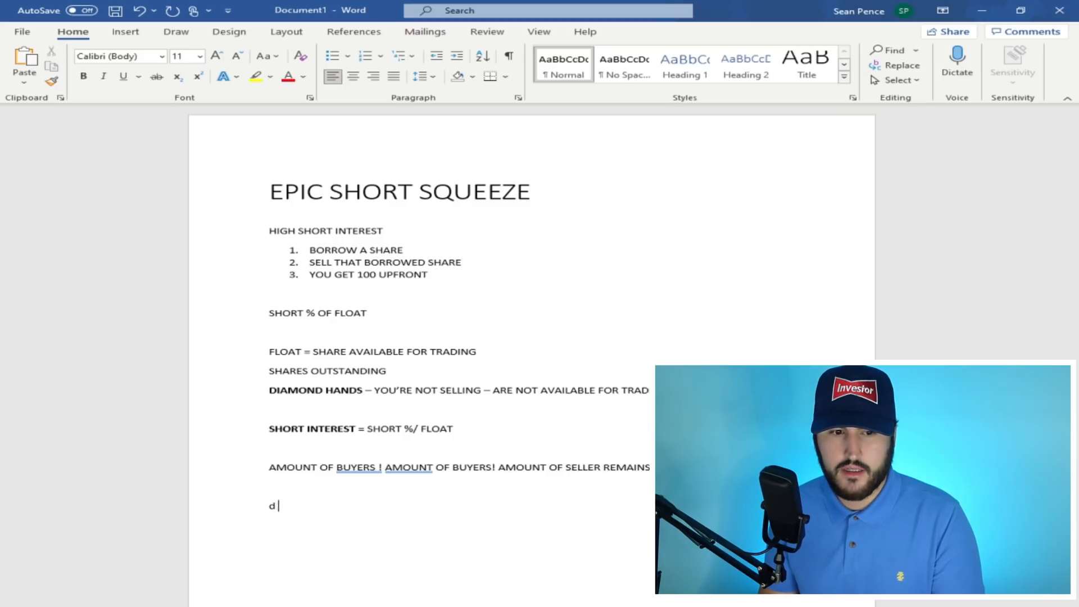
type("EMAND /")
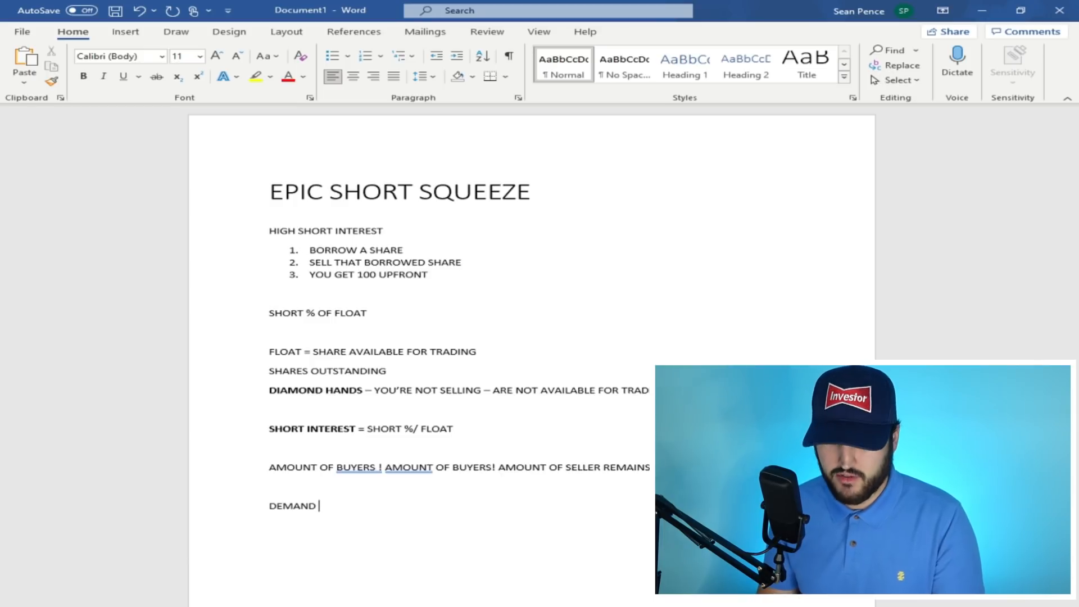
type("+ S")
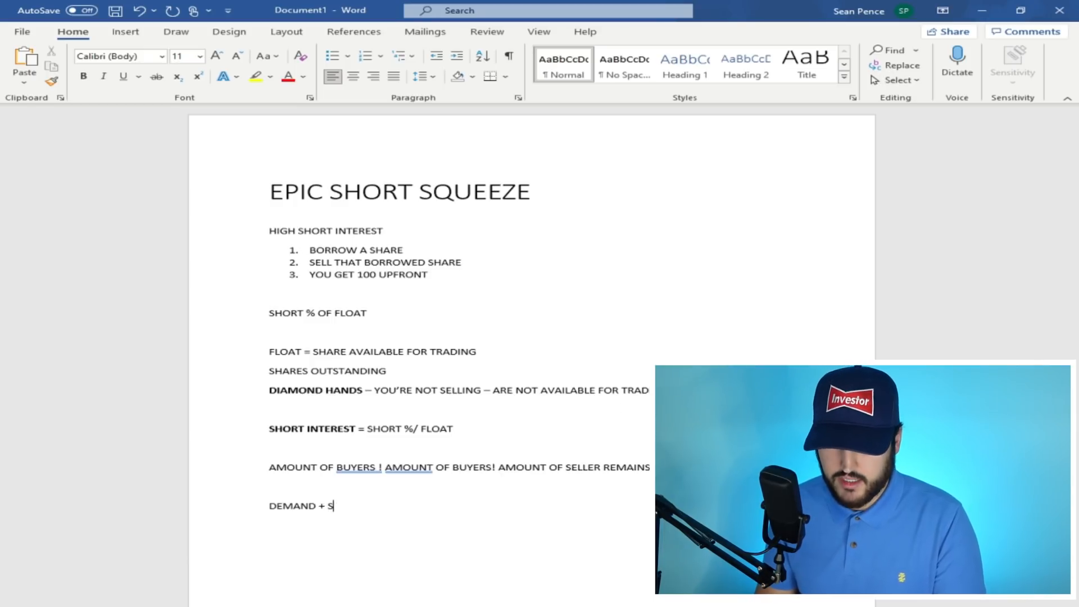
type("UPPLY")
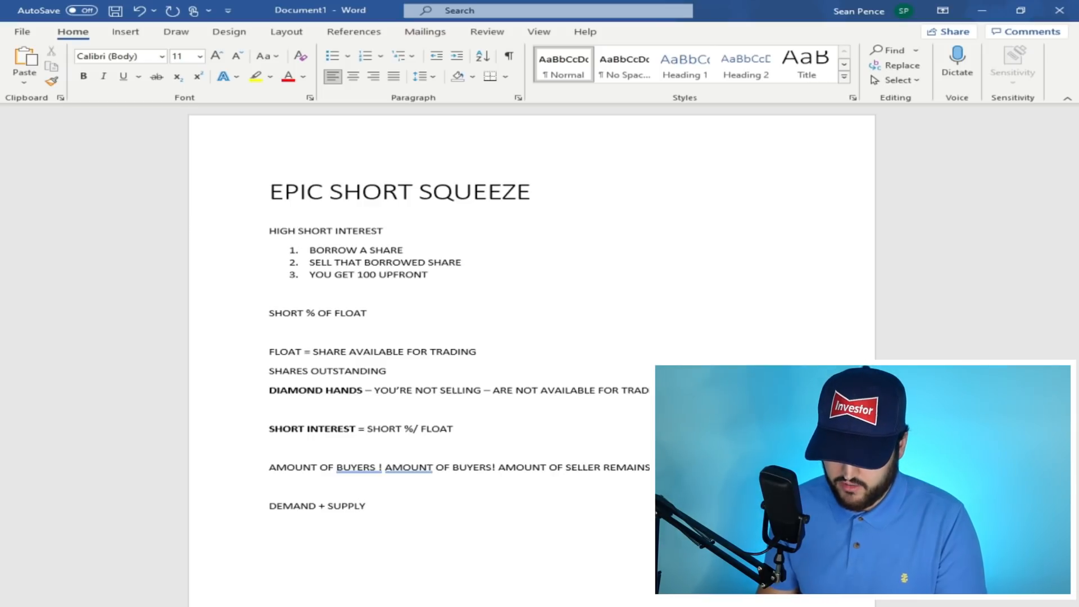
type("-")
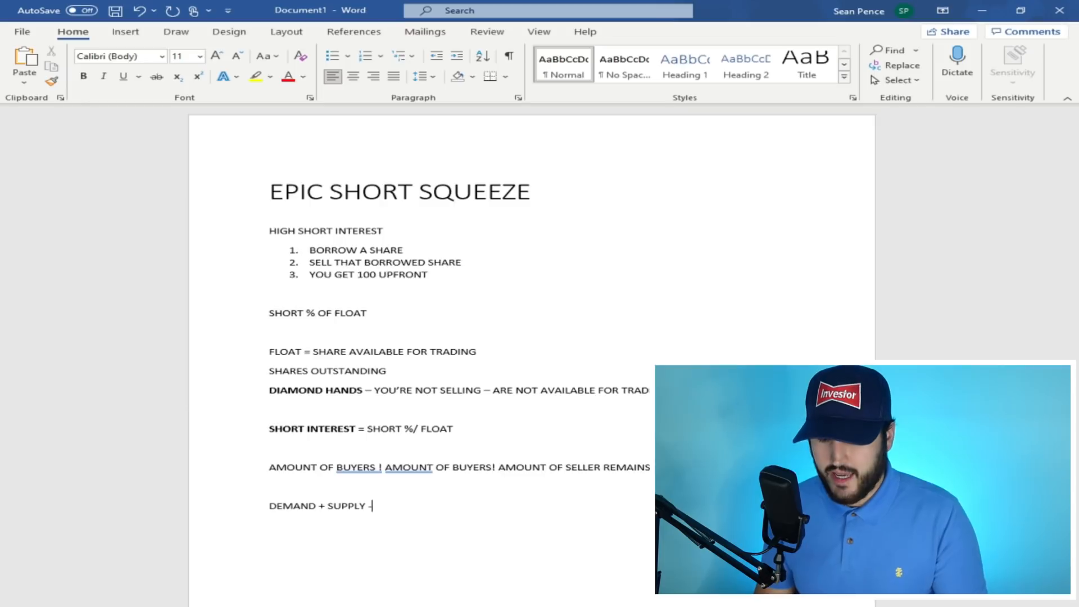
type("=")
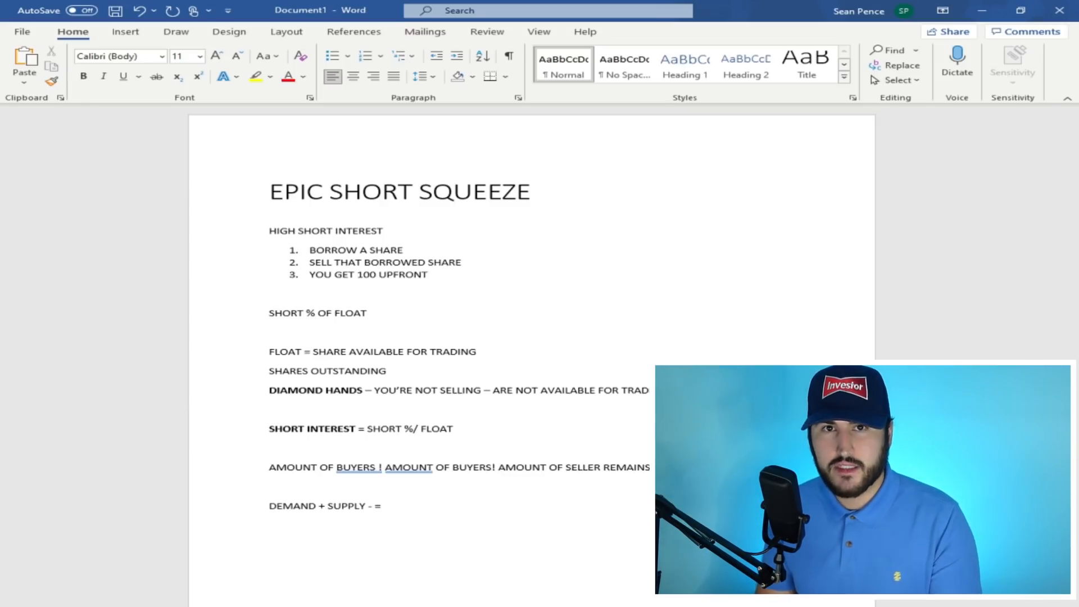
type("PAY")
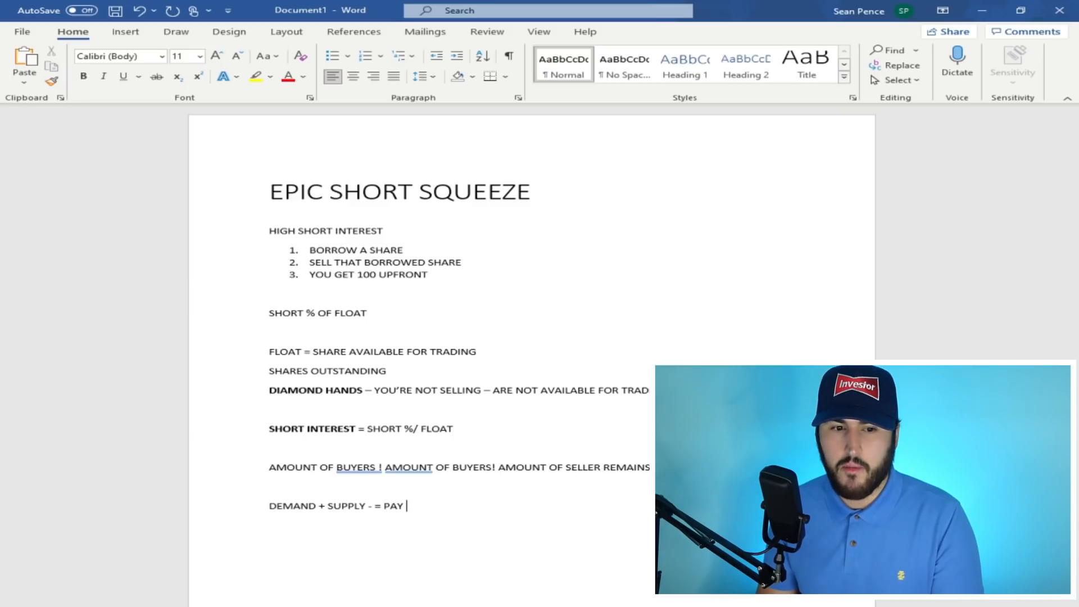
type("MORE!")
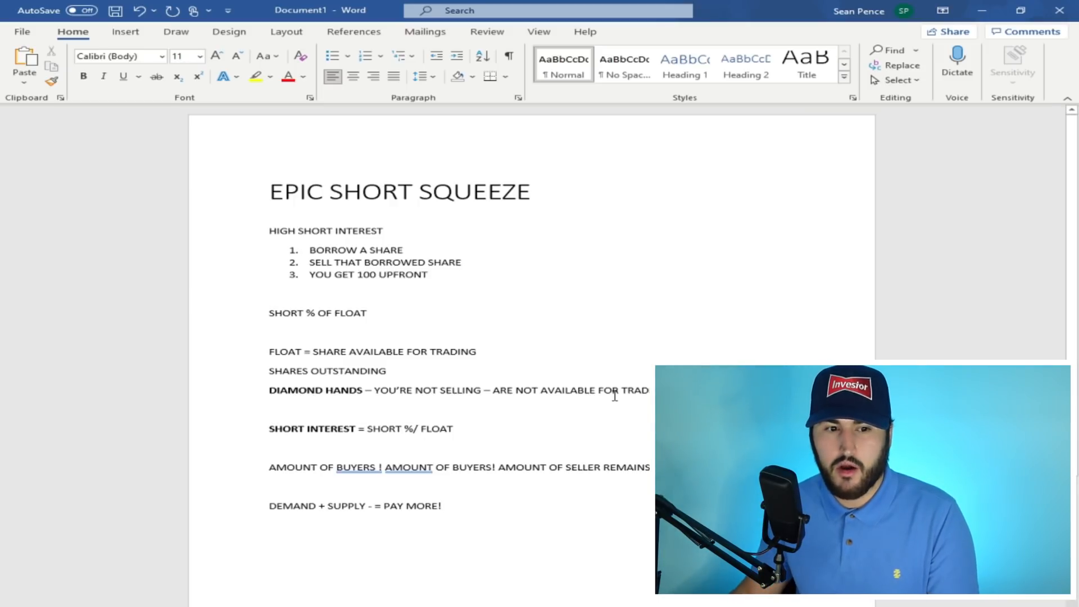
Make the first AMOUNT OF BUYERS phrase bold
left_click_drag(269, 466, 378, 466)
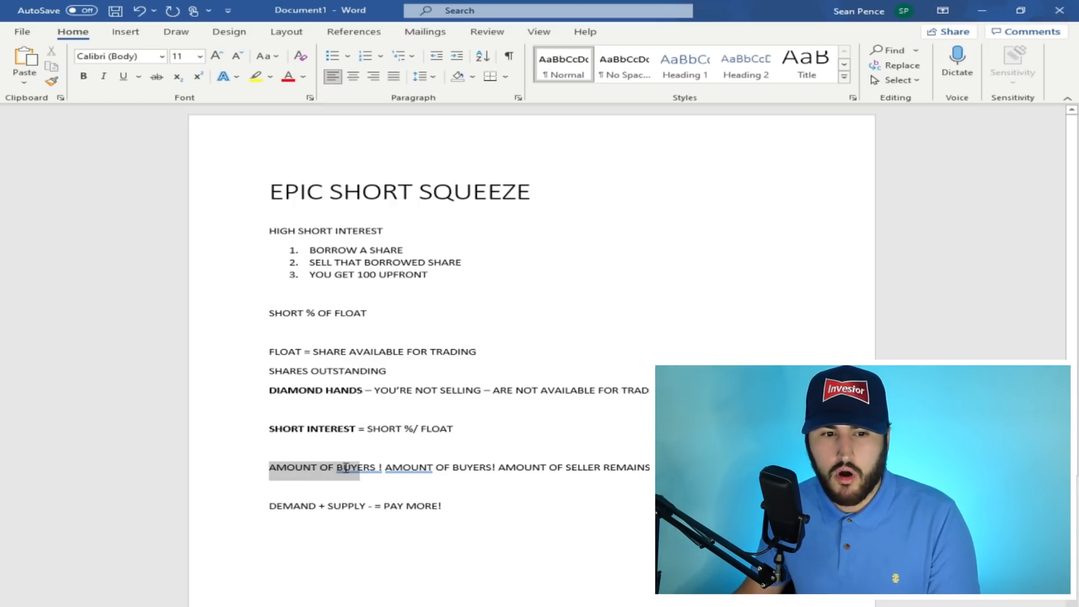
left_click(82, 78)
type("+")
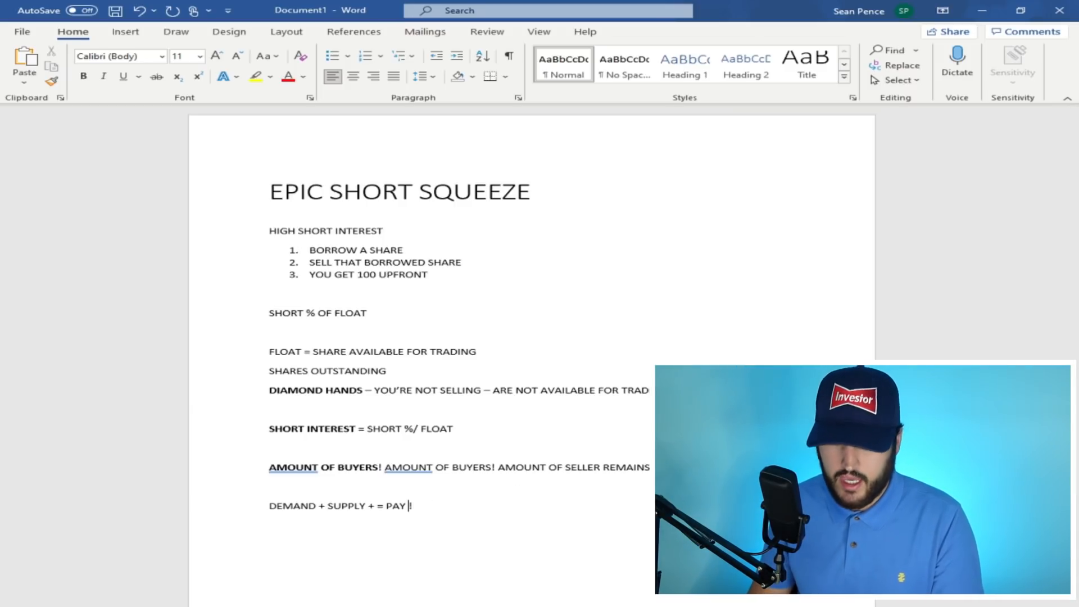
End the last line with PAY LESS! and remove blank lines so the notes sit directly together
type("LESS!")
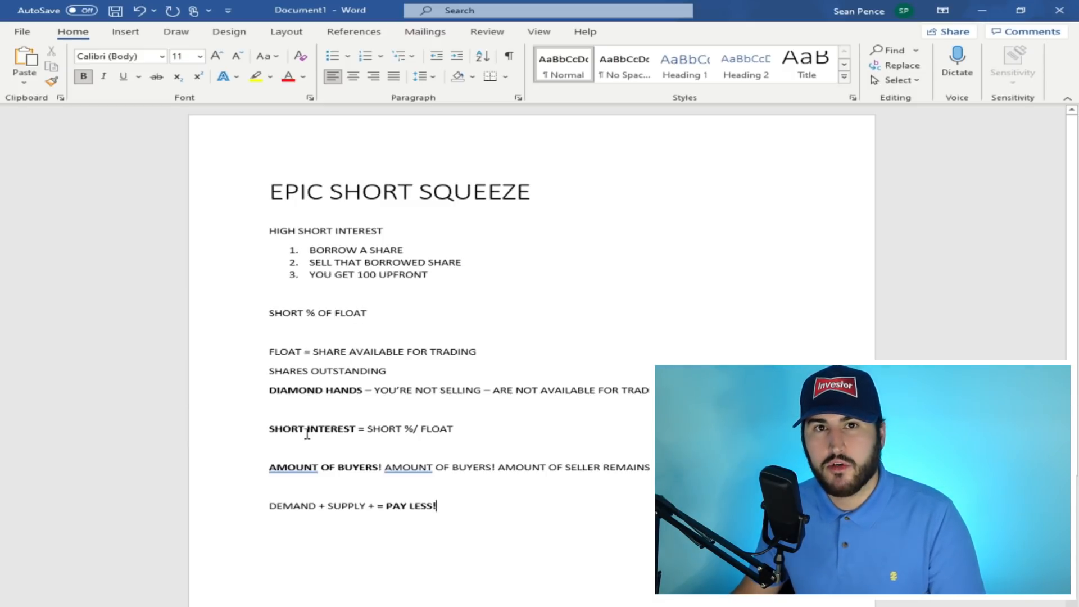
double_click(304, 391)
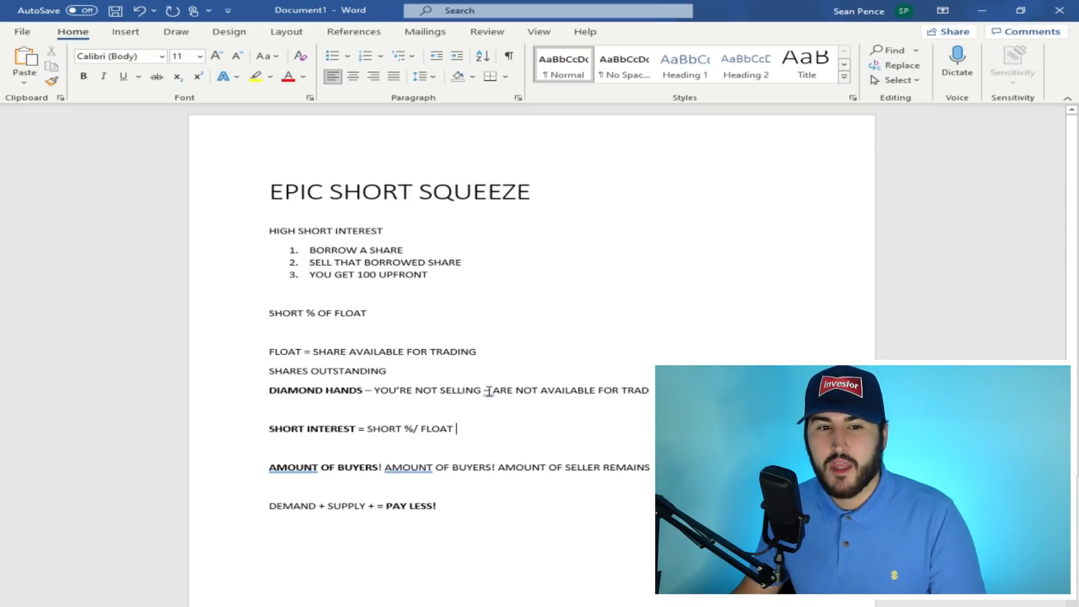
left_click_drag(492, 390, 648, 390)
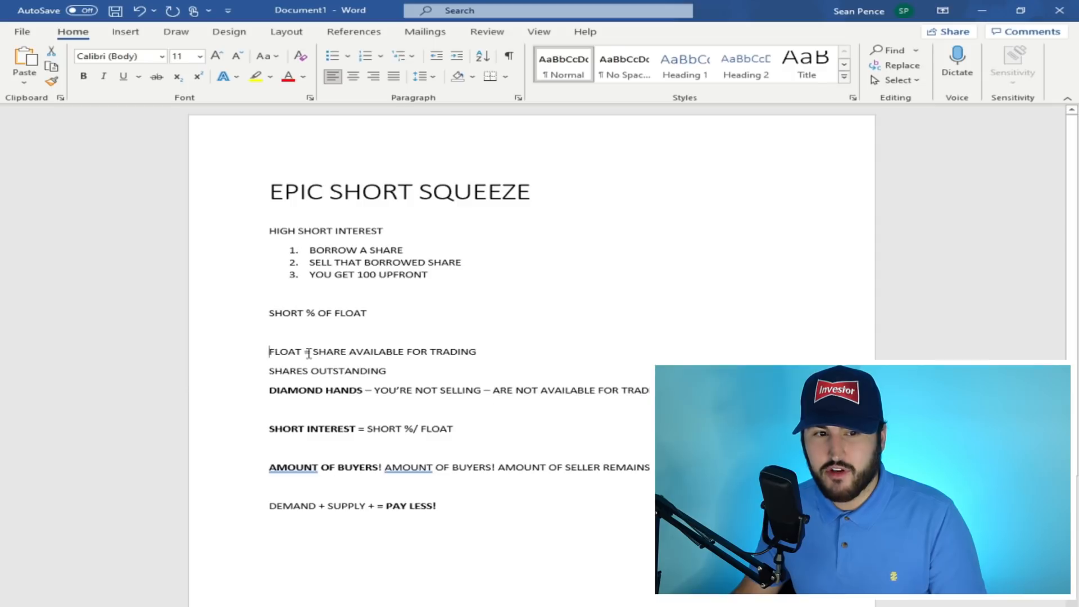
left_click_drag(268, 352, 475, 351)
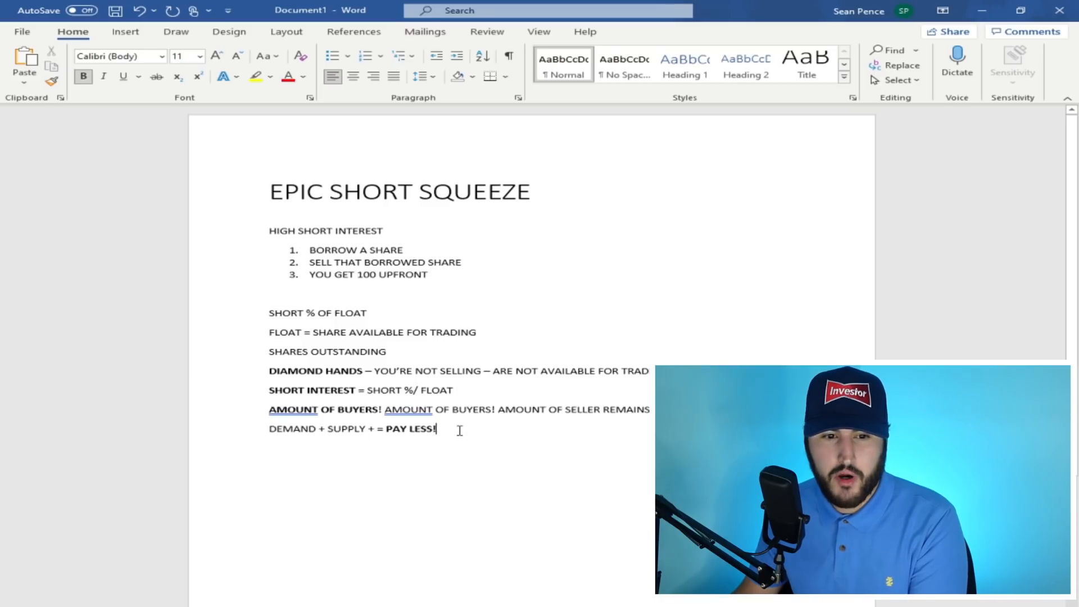
Add a bold bottom line PRICE TARGET SET! SELL WHEN IT HIT IT! and select PRICE TARGET
key("Enter")
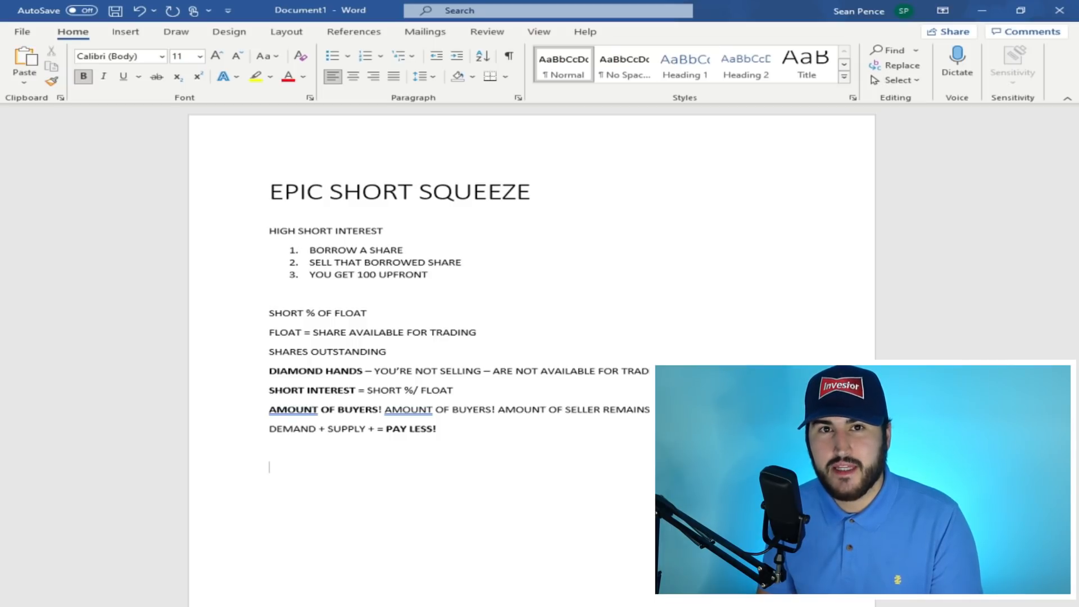
type("PRICE T")
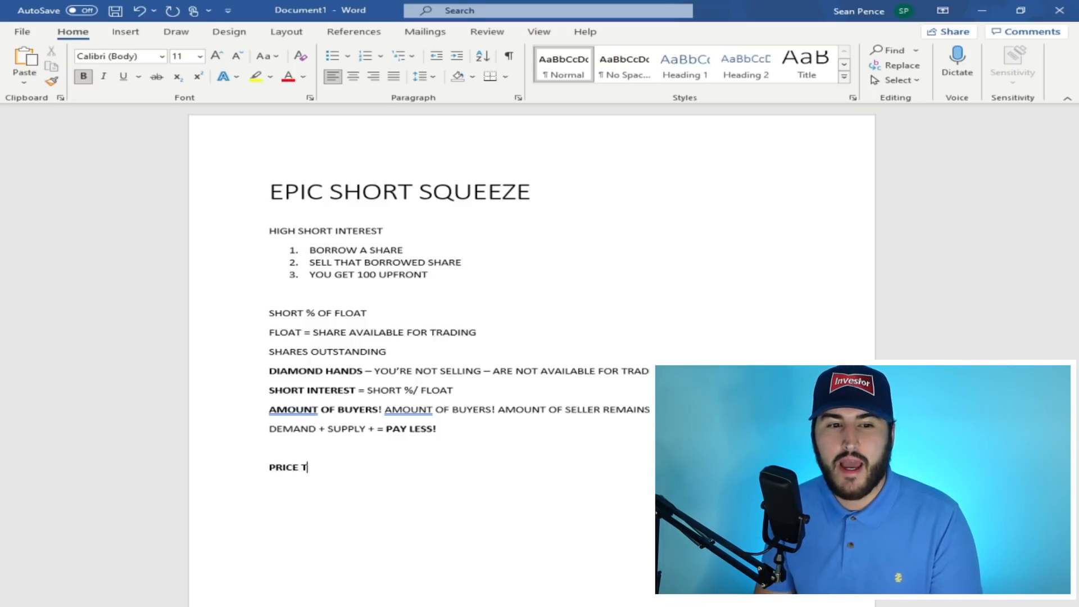
type("ARGET S")
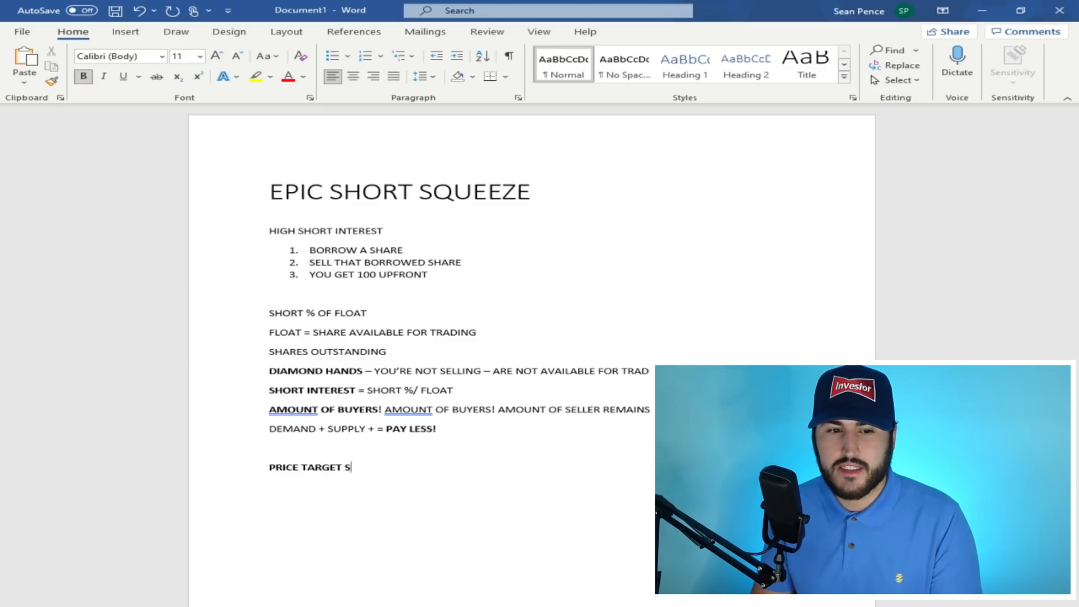
type("ET!")
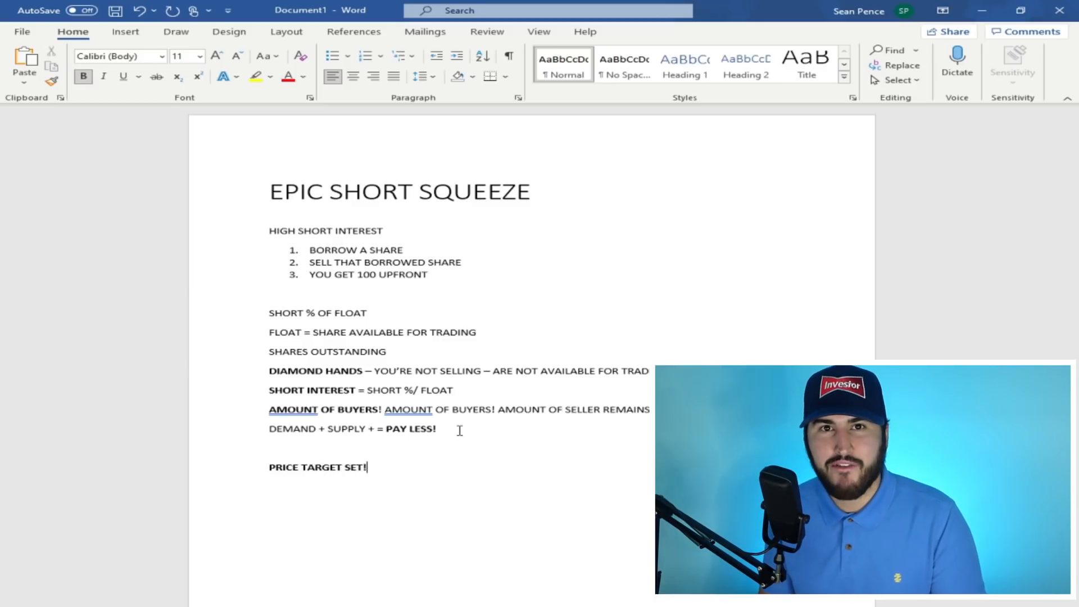
type("SELL WHEN IT")
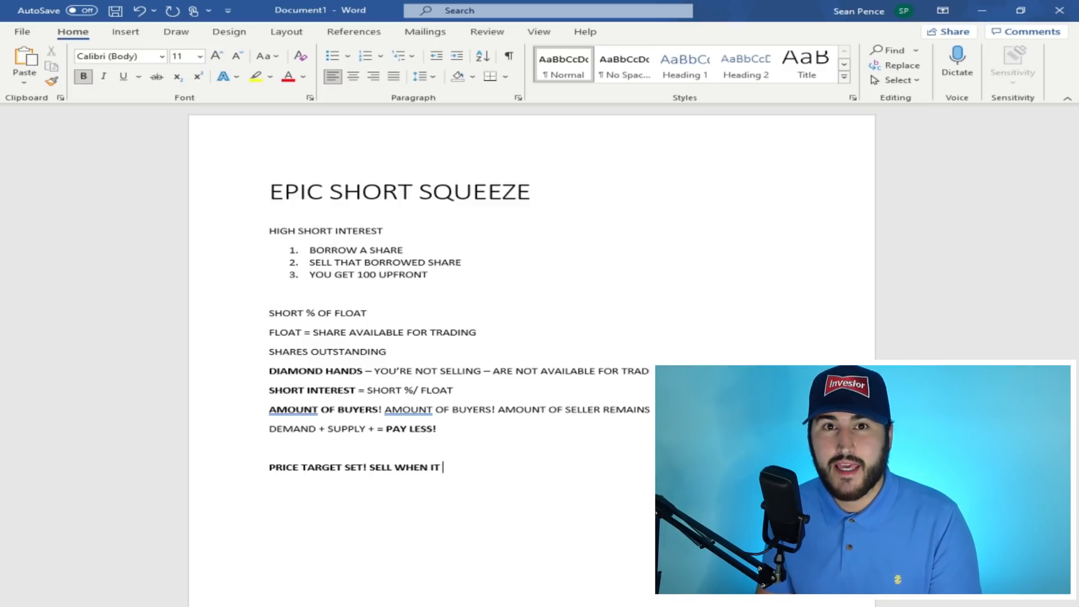
type("HIT IT")
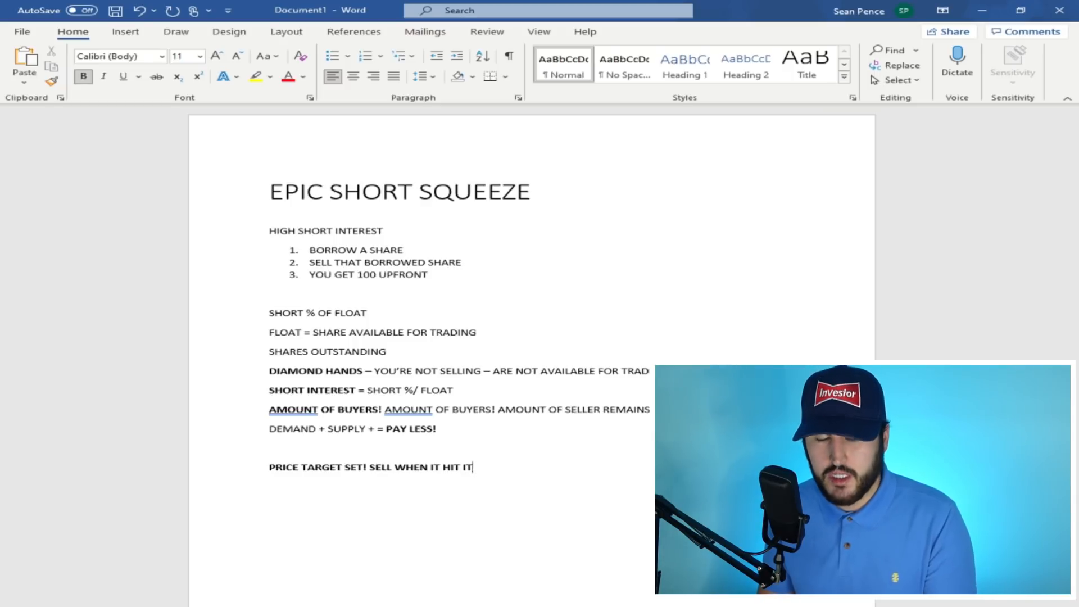
type("!")
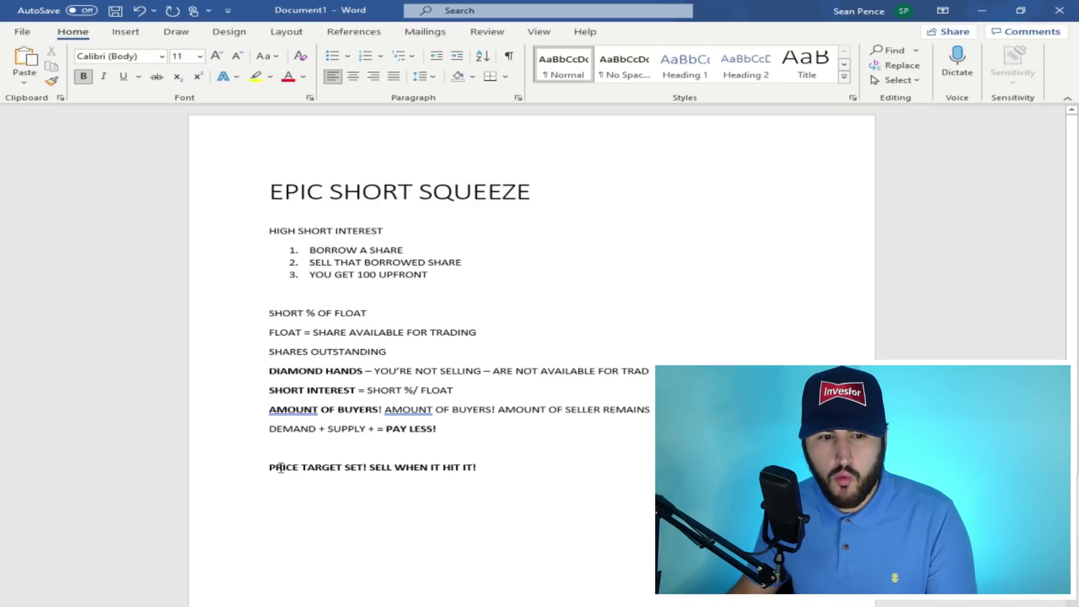
left_click_drag(270, 466, 344, 466)
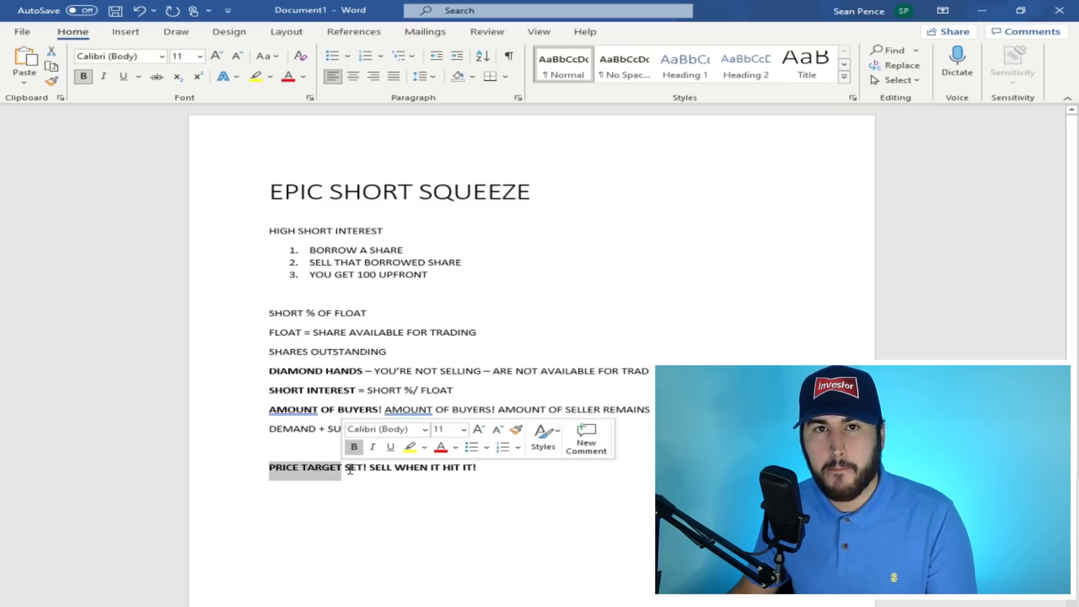
mouse_move(494, 472)
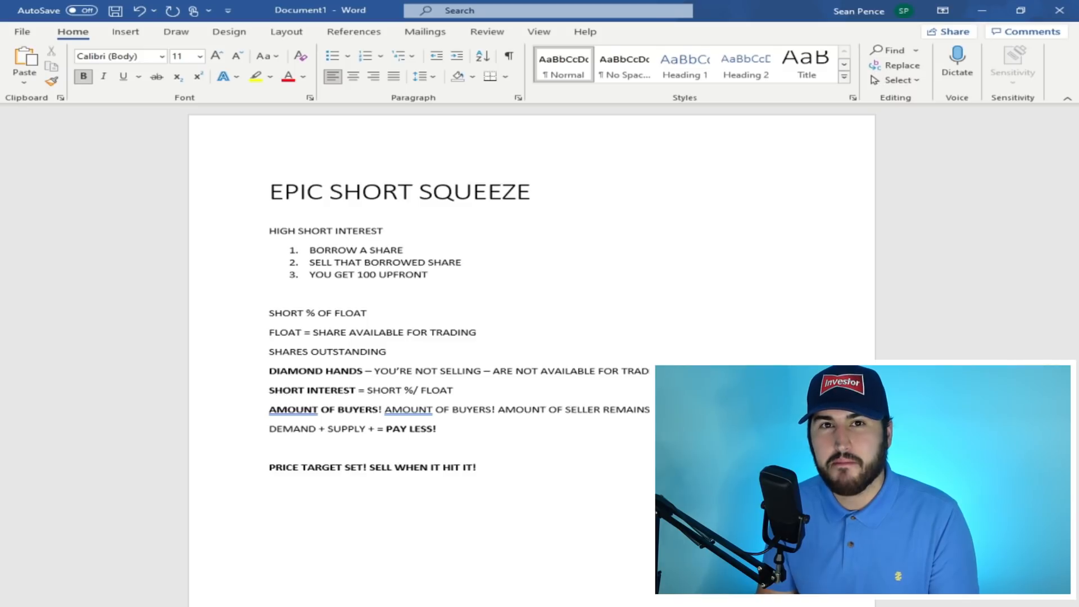
Write the line 'KNOWING WHEN TO SELL. HARD TO SELL A STOCK. GREED'
type("KNOW")
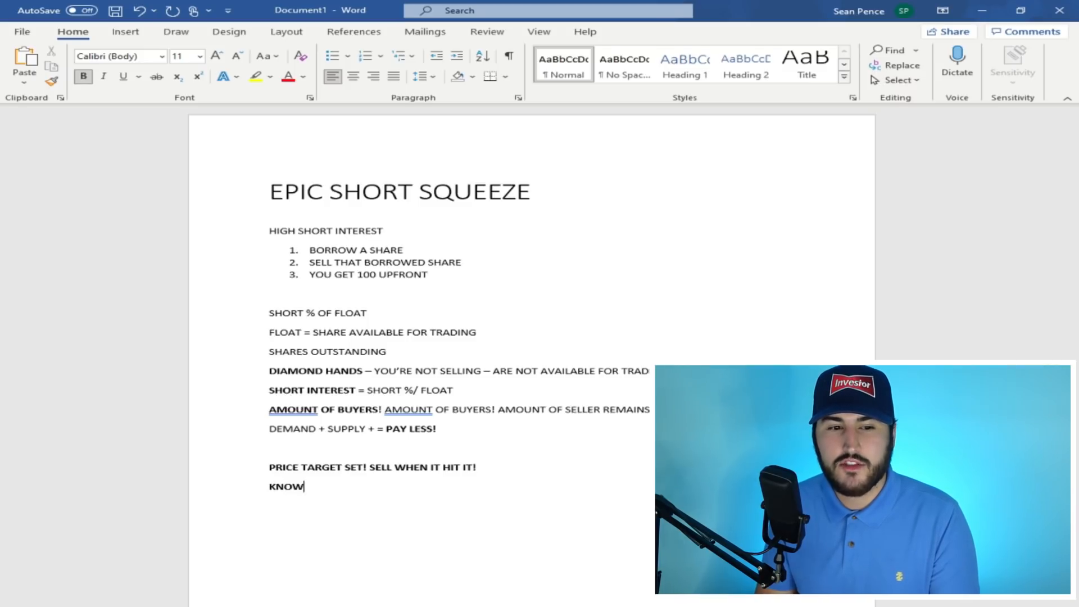
type("ING WHEN TO SELL")
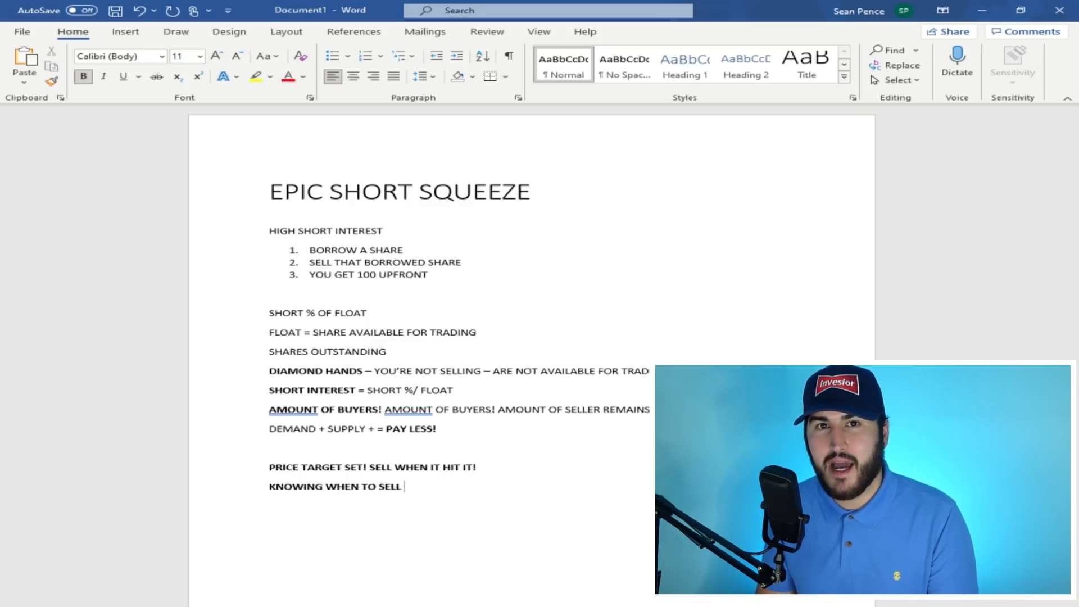
type(". HAR")
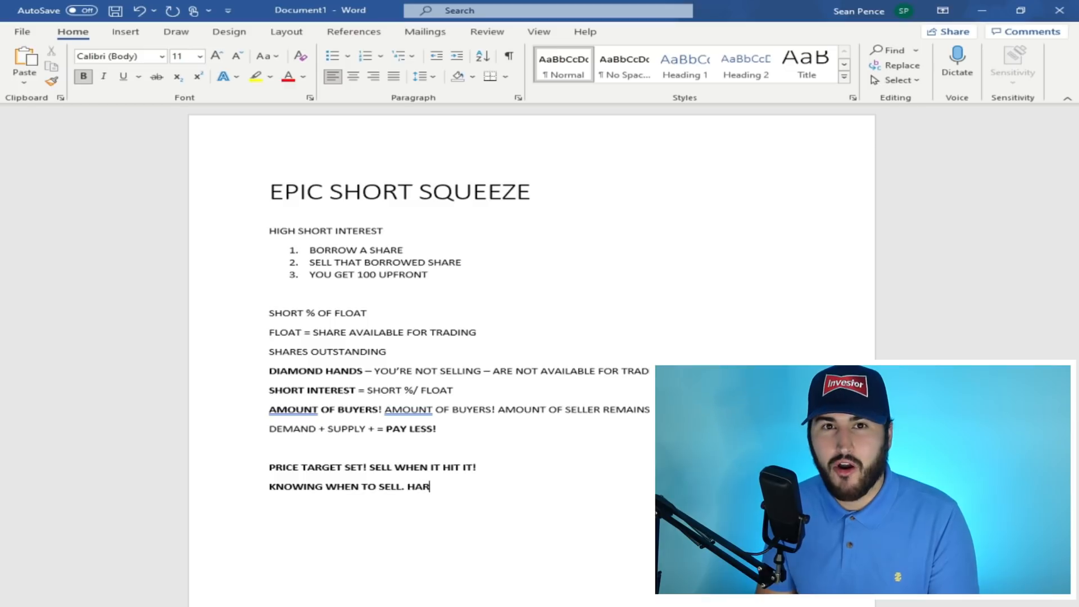
type("D TO SELL A ST")
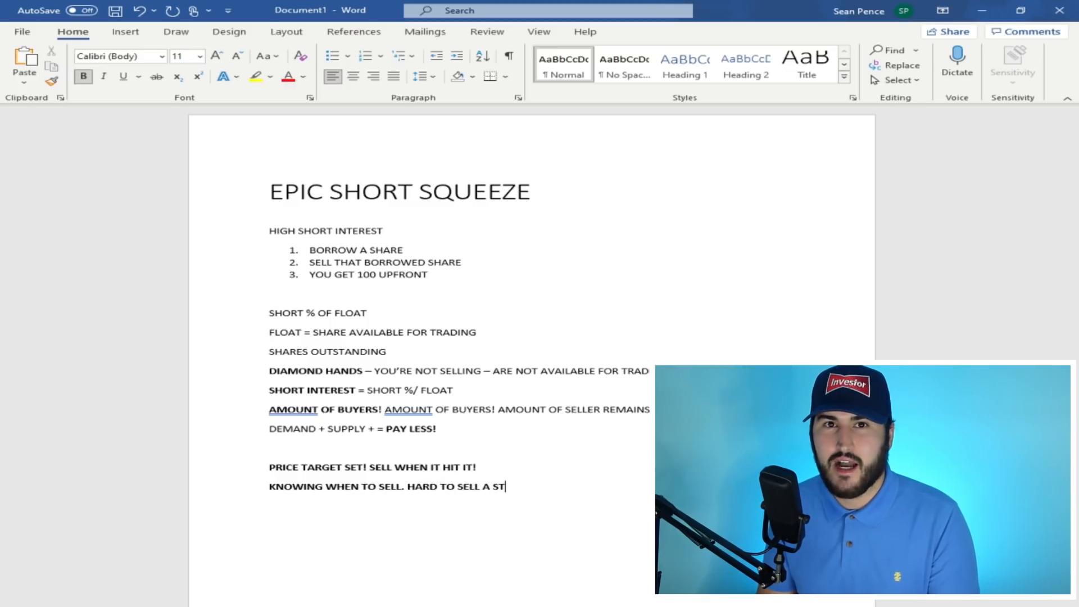
type("OCK. G")
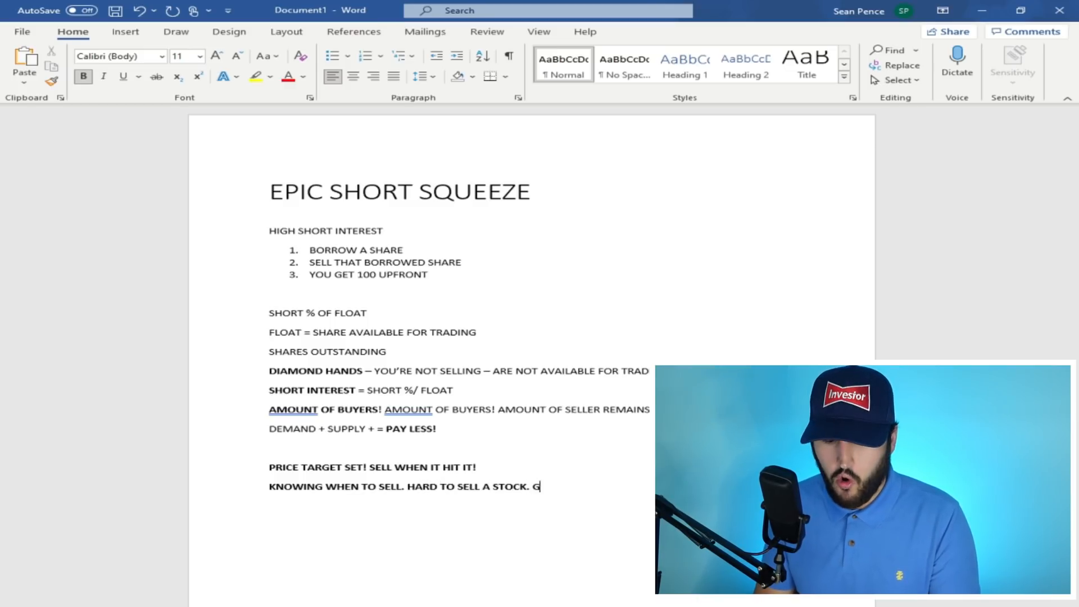
type("REED")
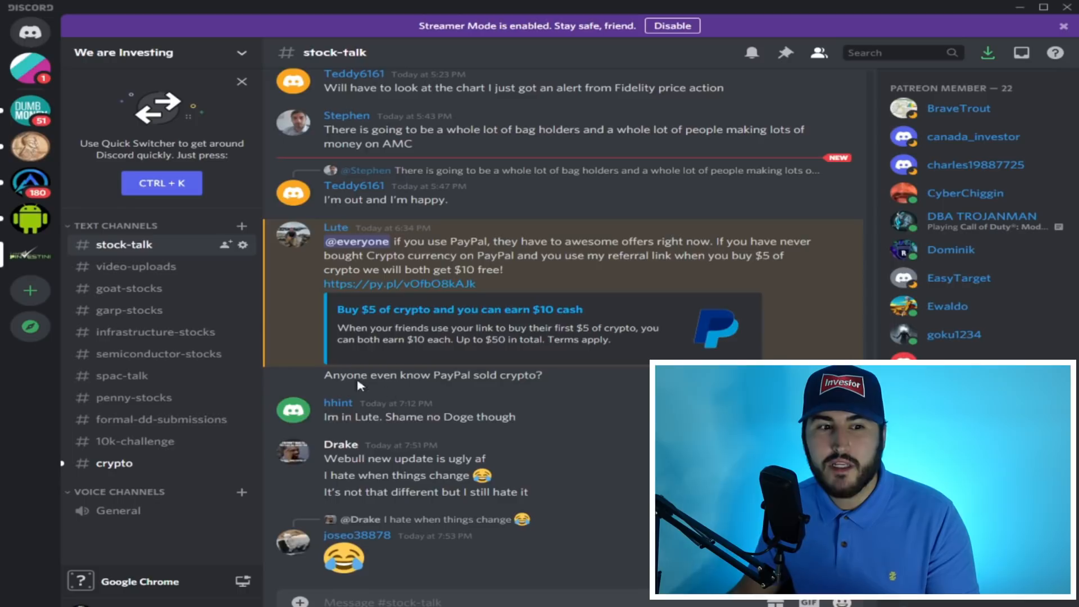
Switch to #10k-challenge and scroll through its recent messages about selling and holding
left_click(135, 440)
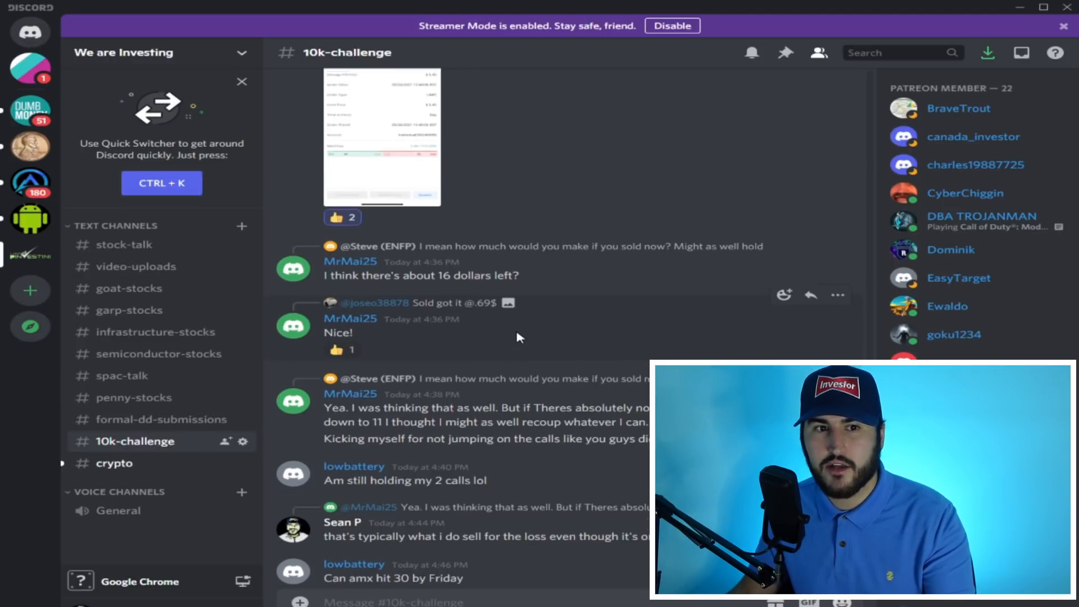
scroll("up", 3)
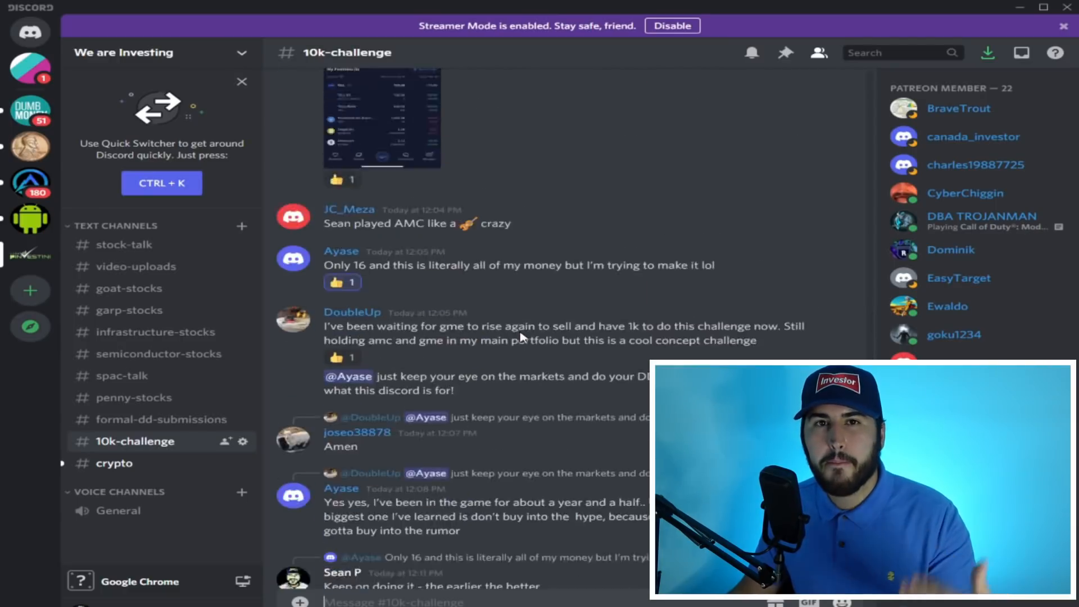
scroll("down", 3)
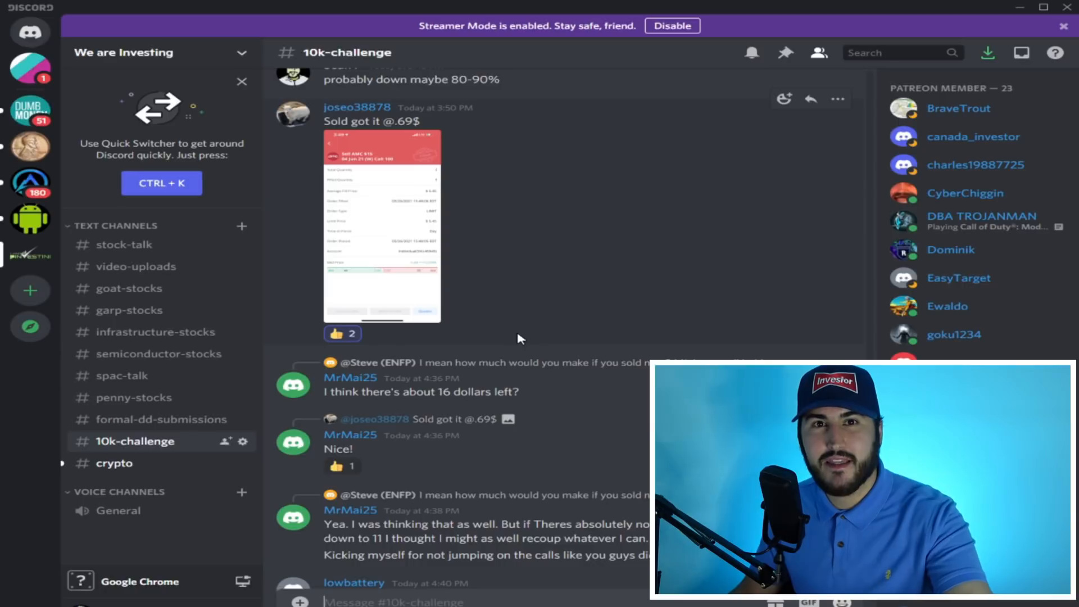
scroll("down", 3)
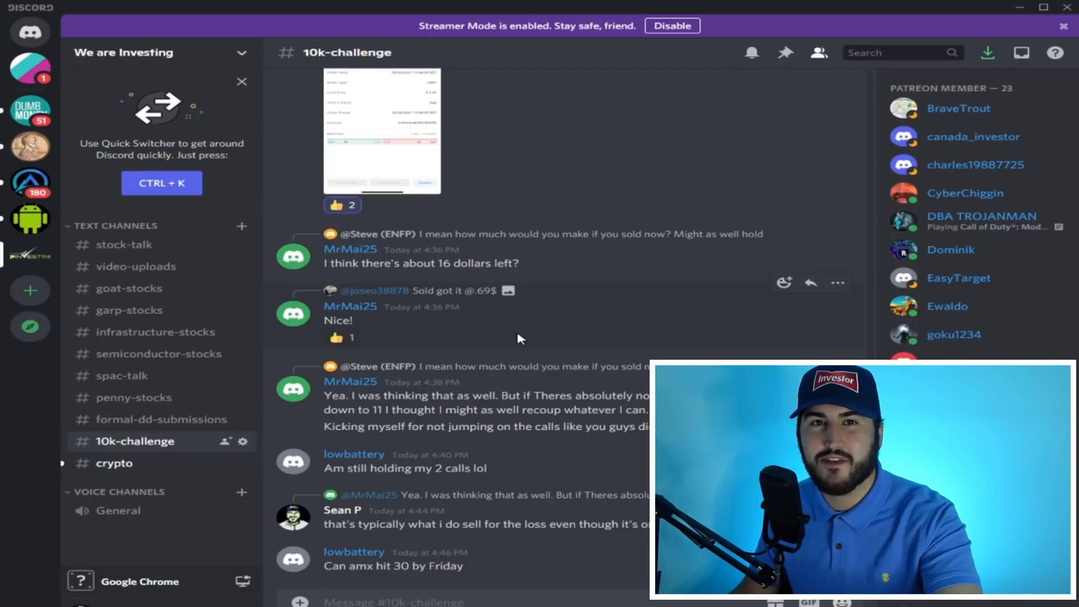
mouse_move(804, 326)
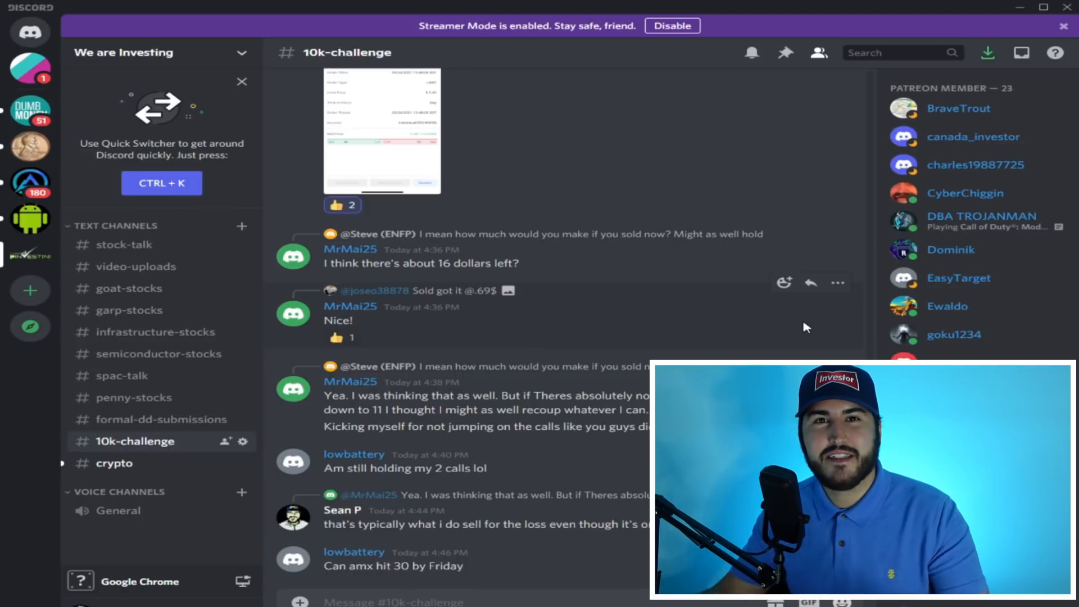